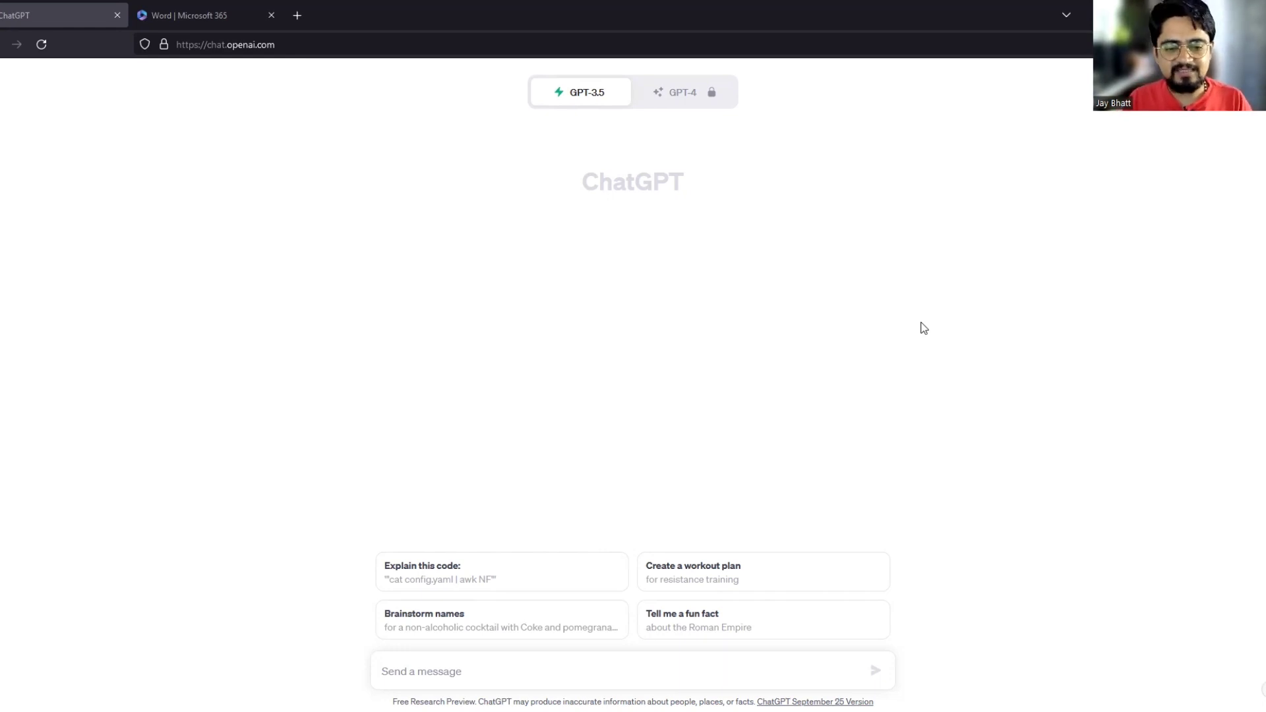
mouse_move(747, 498)
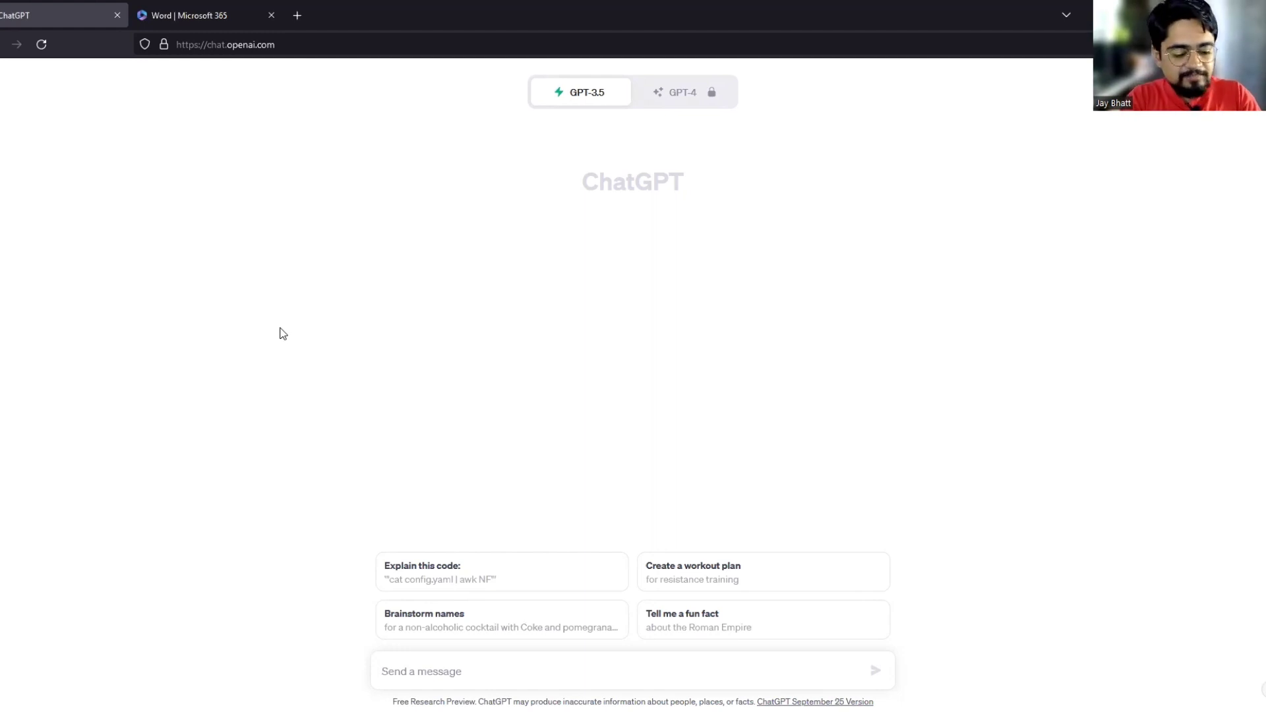
Step: Write the ChatGPT prompt asking for a 10-slide presentation on the topic "global warming"
text(give me)
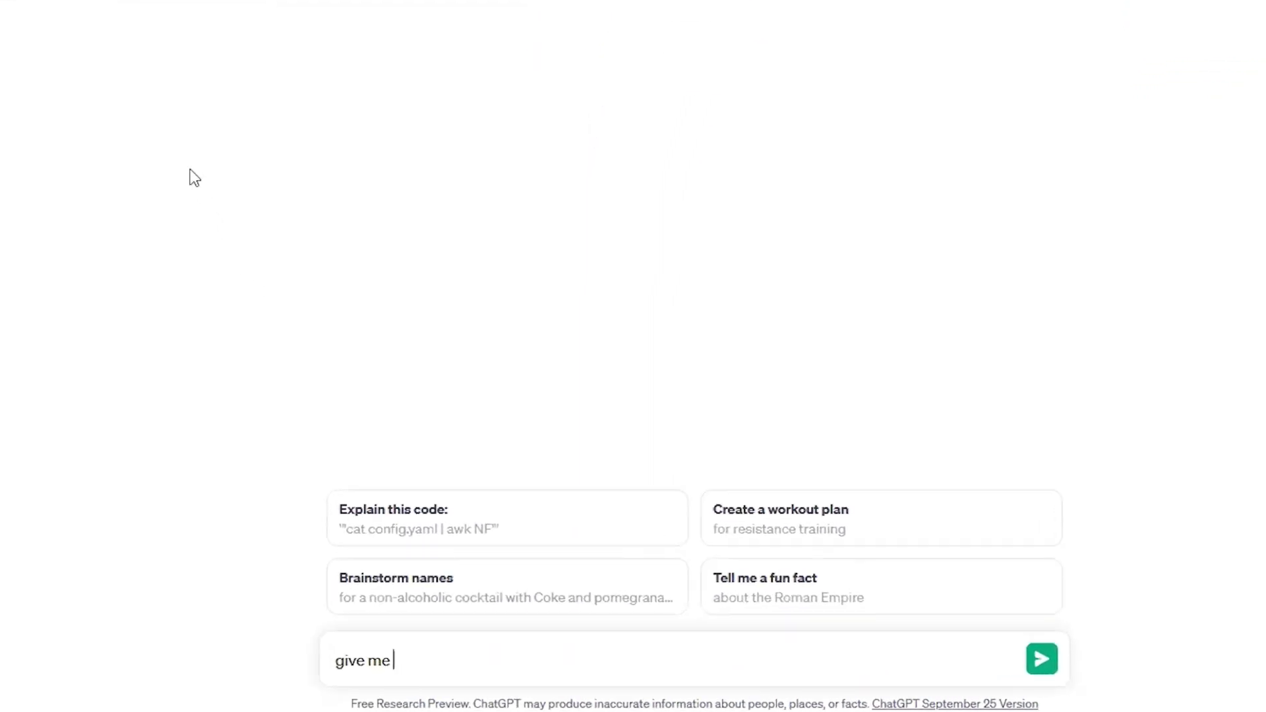
text(10 slides pr)
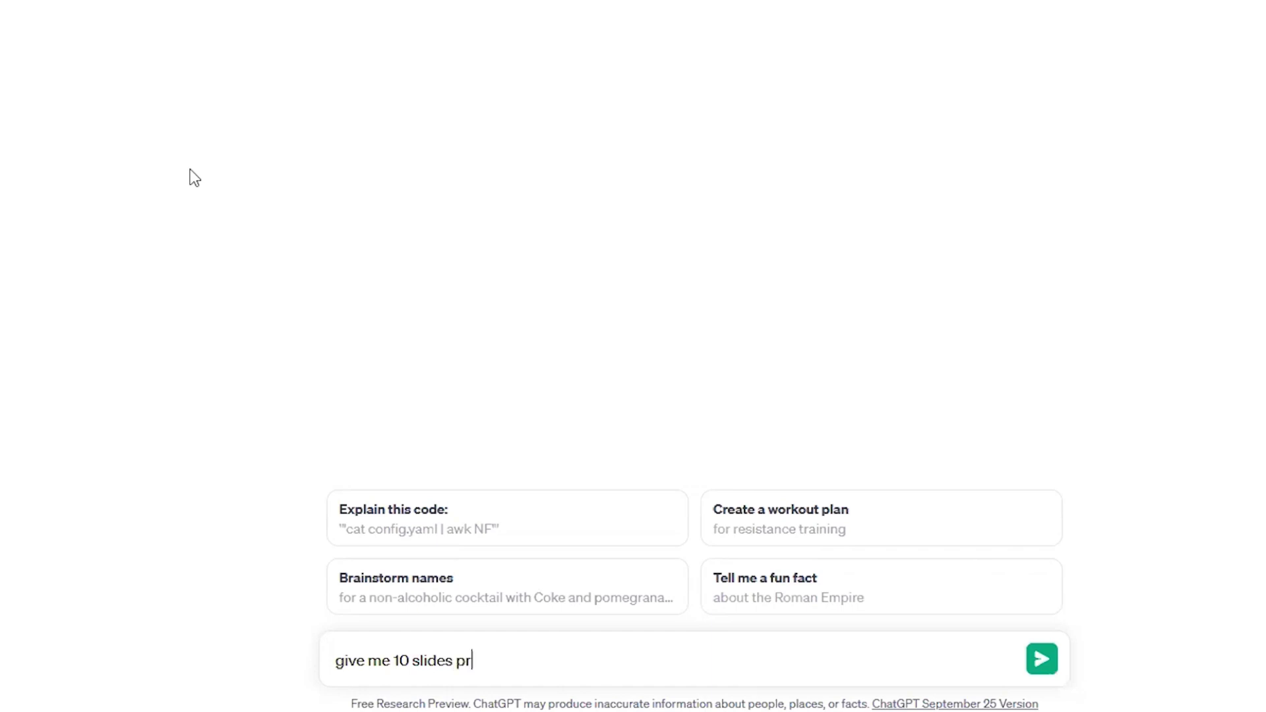
text(esentation)
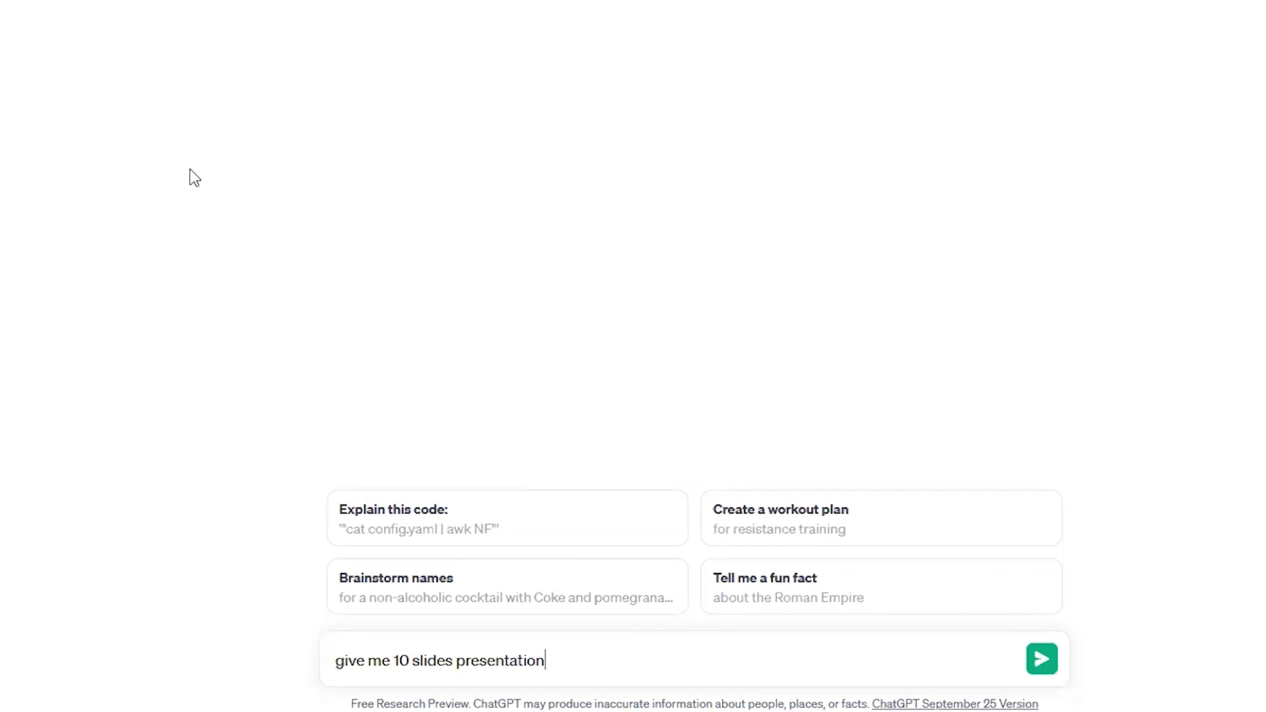
text(on the topic "global warming)
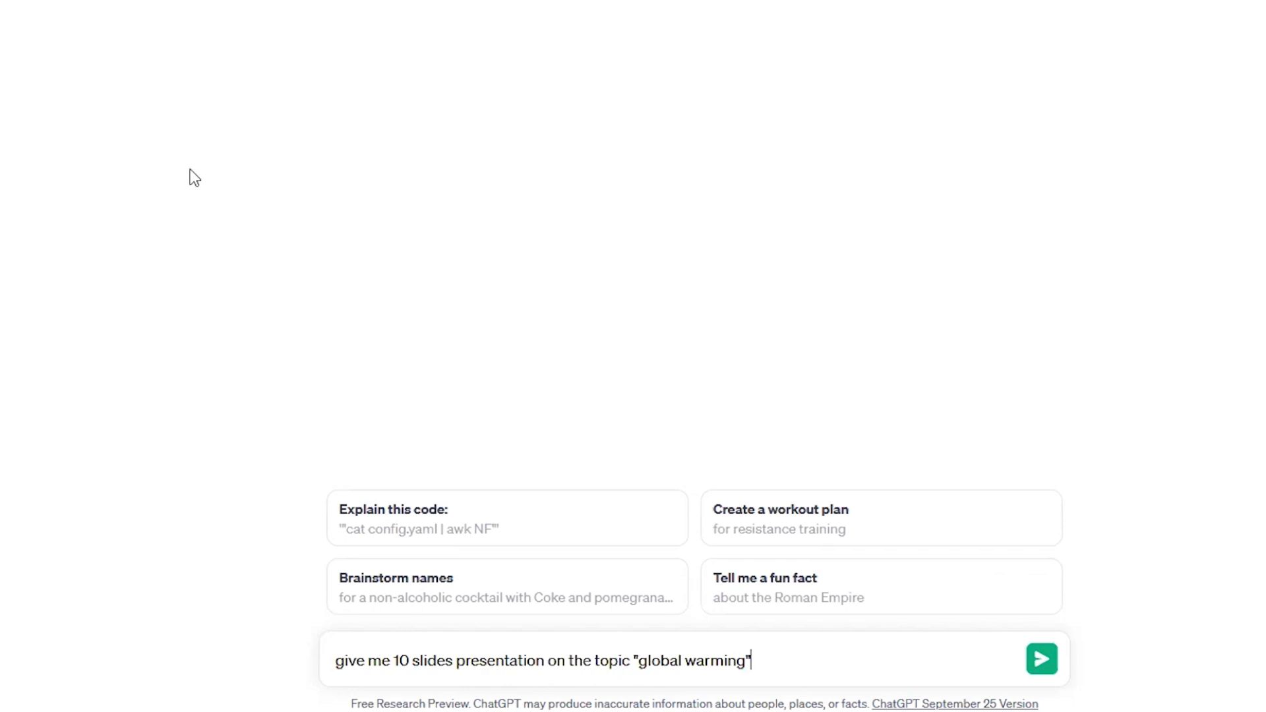
Step: Send the prompt and review ChatGPT's 10-slide Global Warming outline from title to conclusion
click(1041, 658)
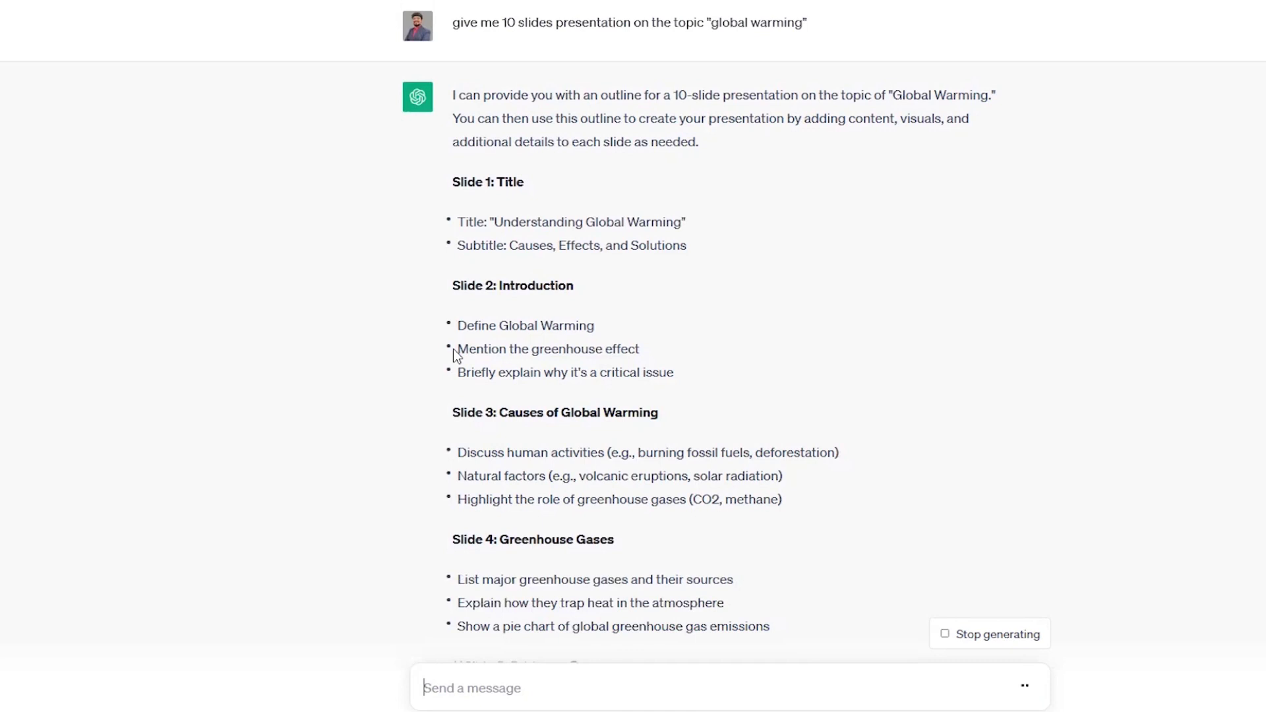
mouse_move(548, 401)
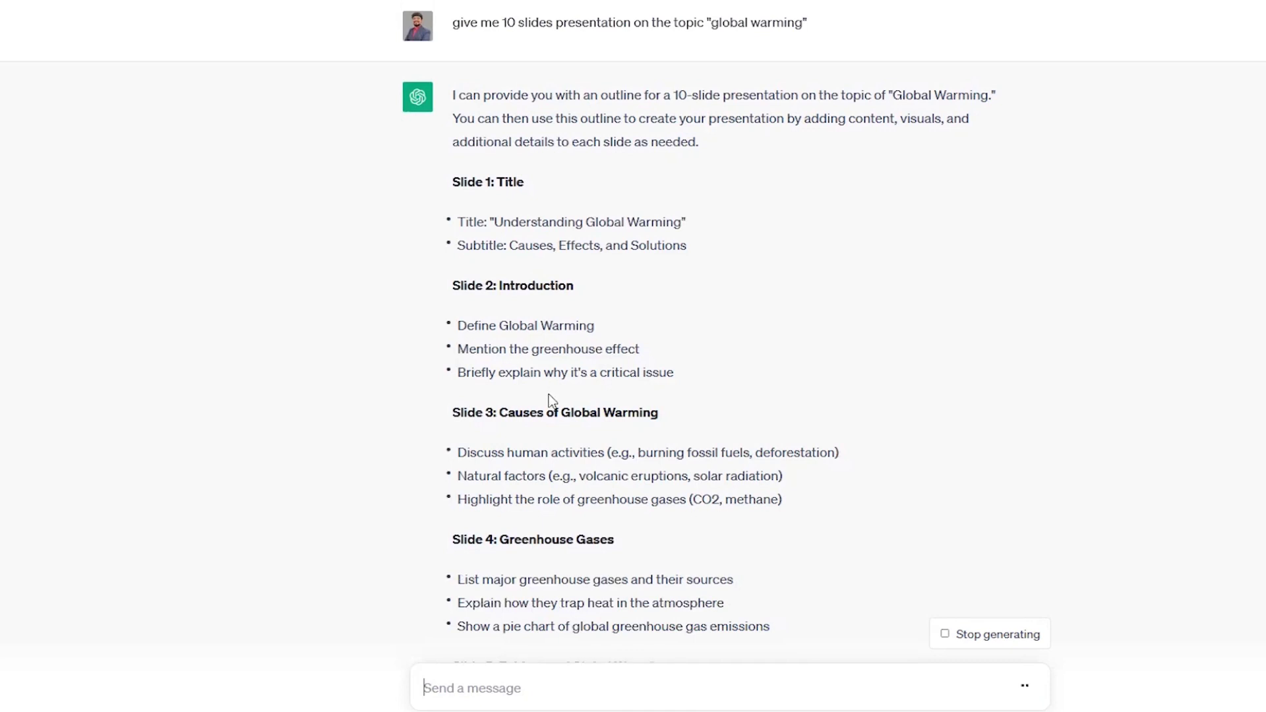
scroll(down, 3)
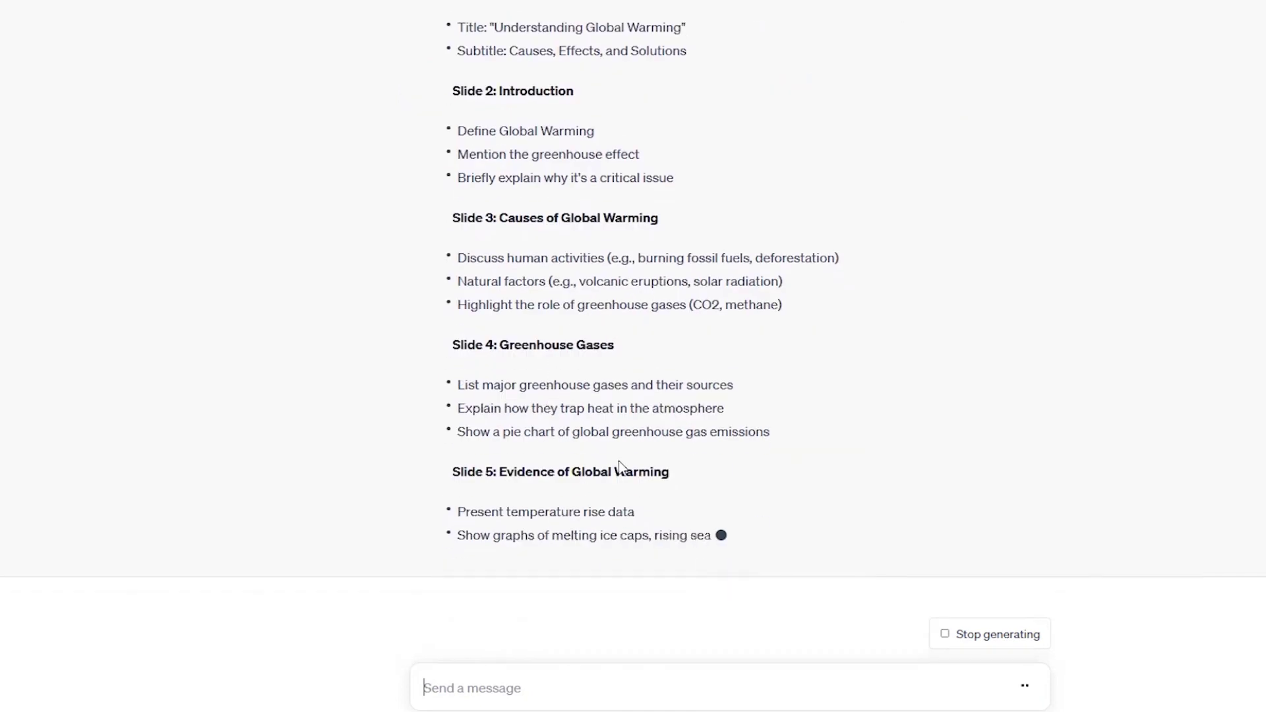
mouse_move(822, 470)
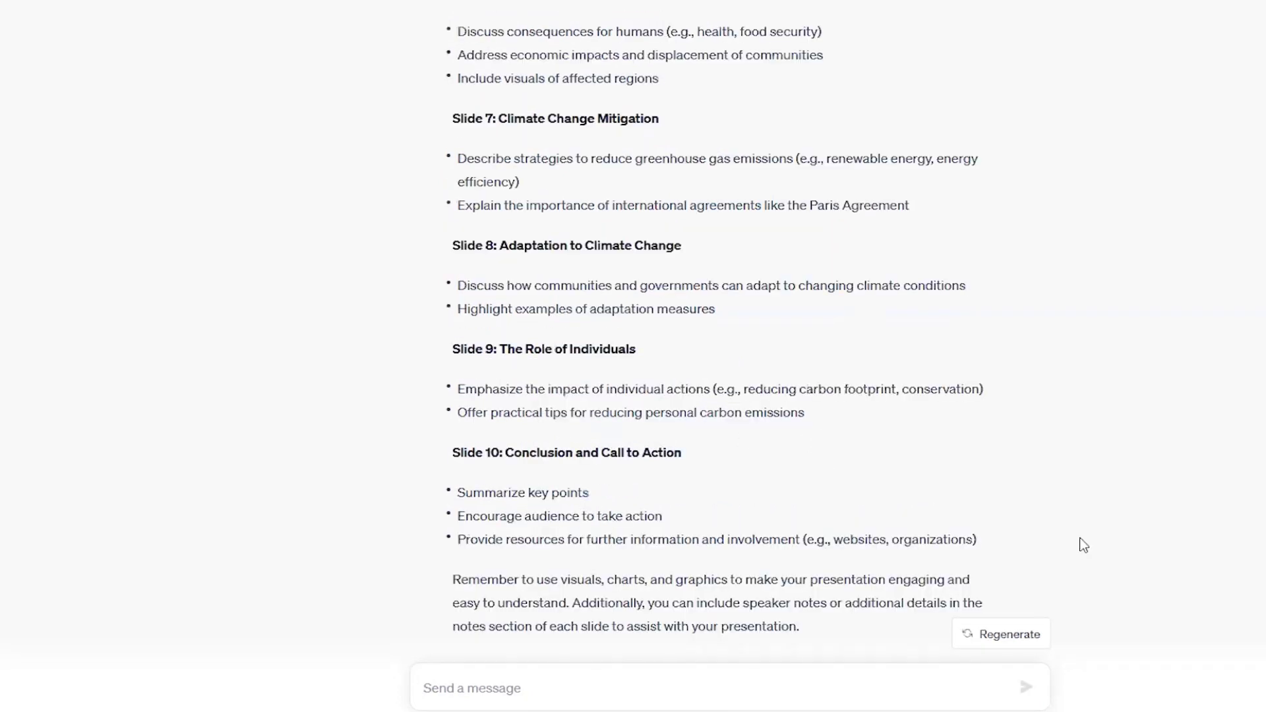
mouse_move(1001, 527)
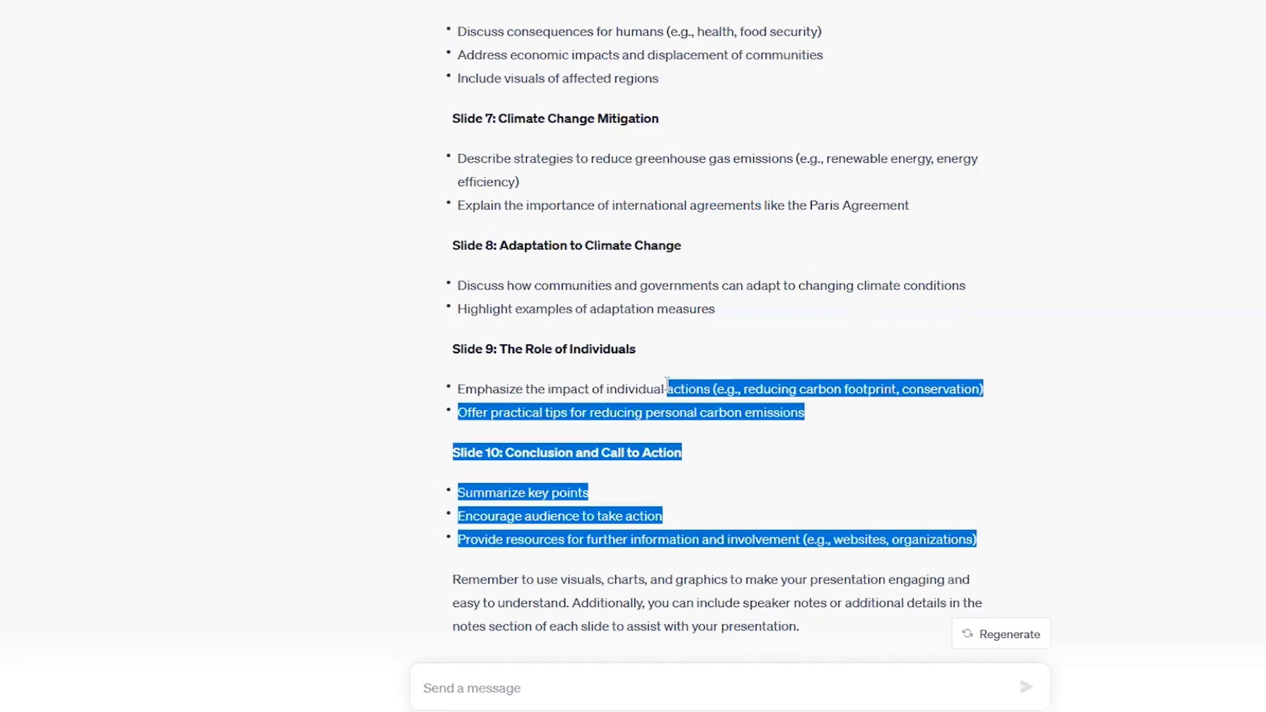
scroll(up, 3)
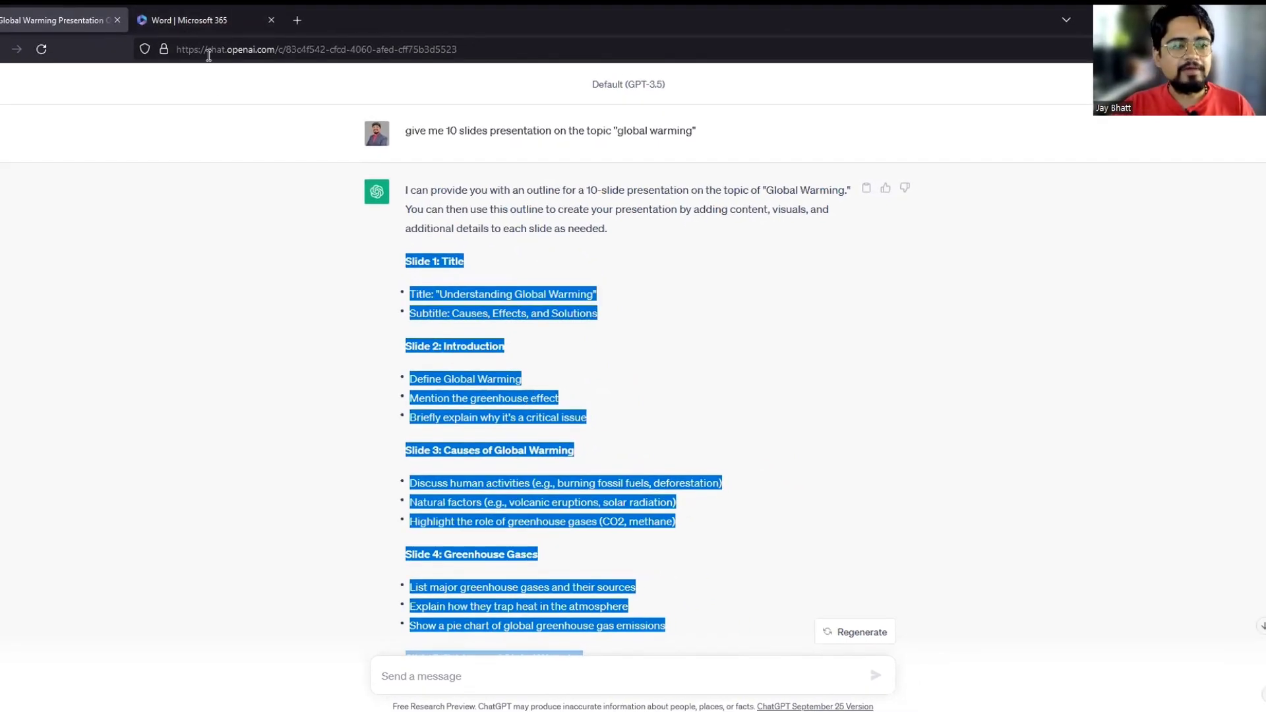
mouse_move(200, 20)
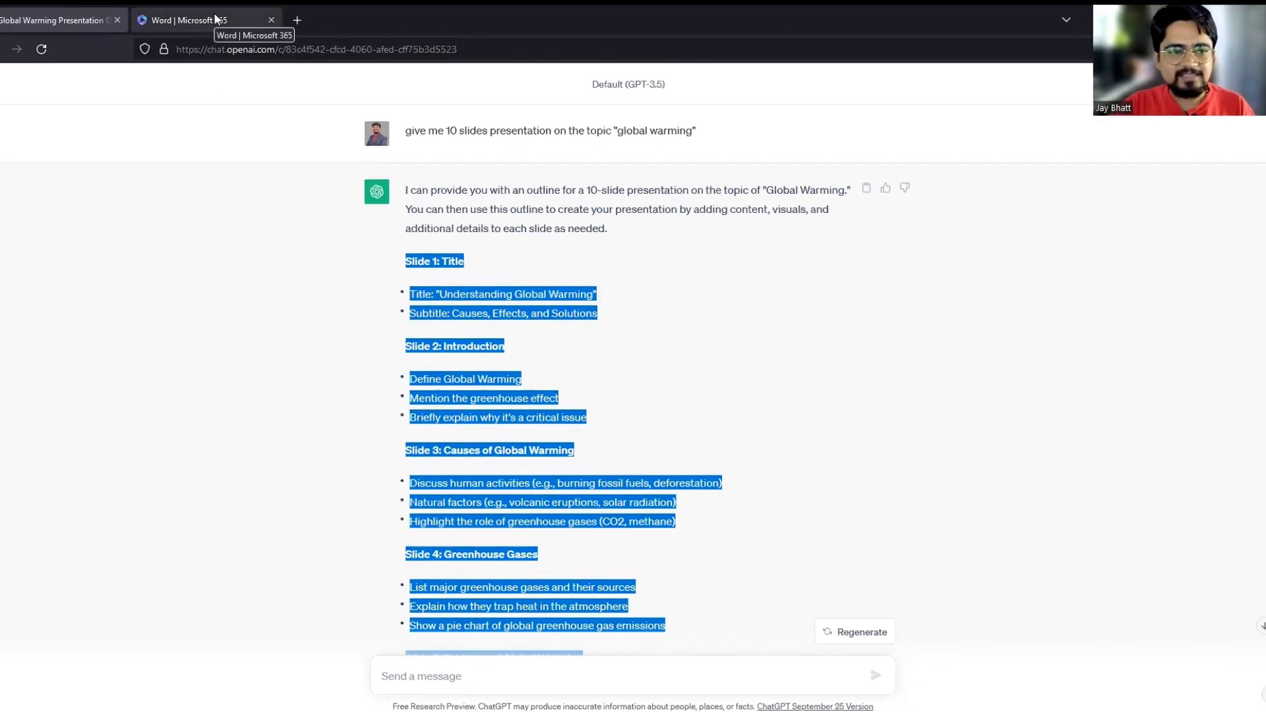
Step: Start a new blank Document 1 from the Word for the web start page
click(206, 20)
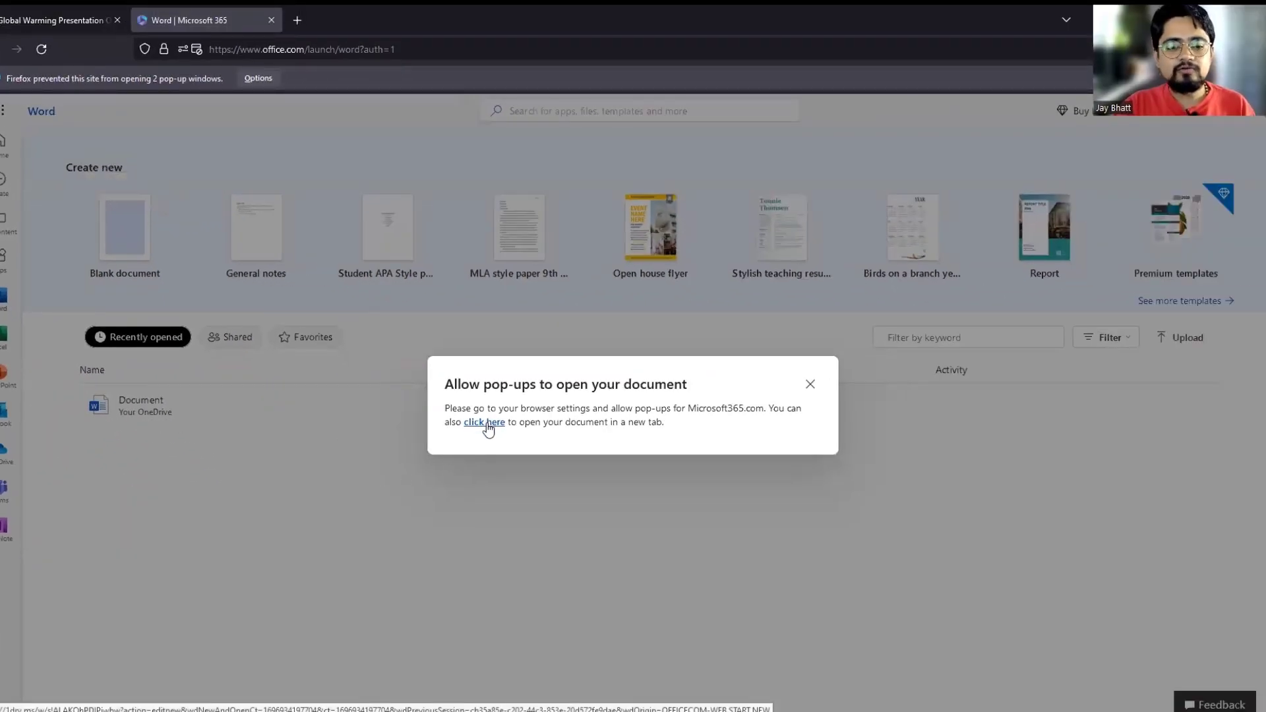
click(484, 422)
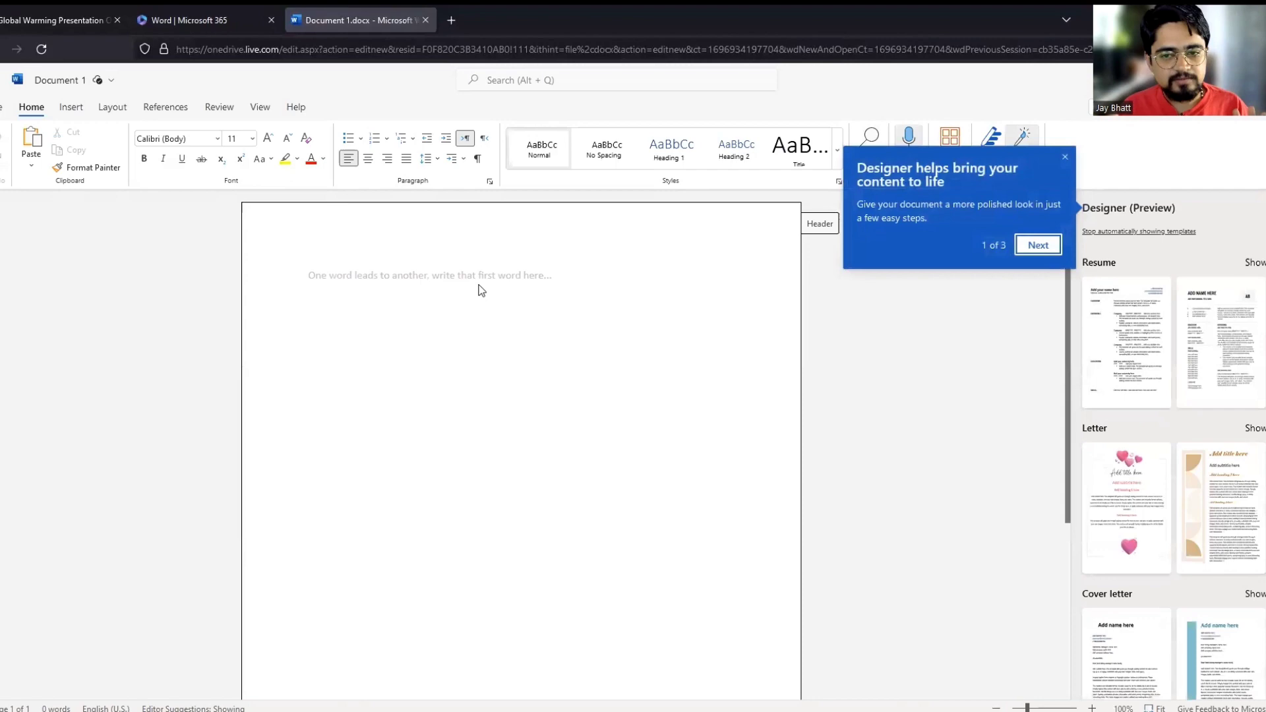
Step: Paste the outline into the document and strip the "Slide N:" prefixes such as "Slide 7:" from the headings
click(1065, 157)
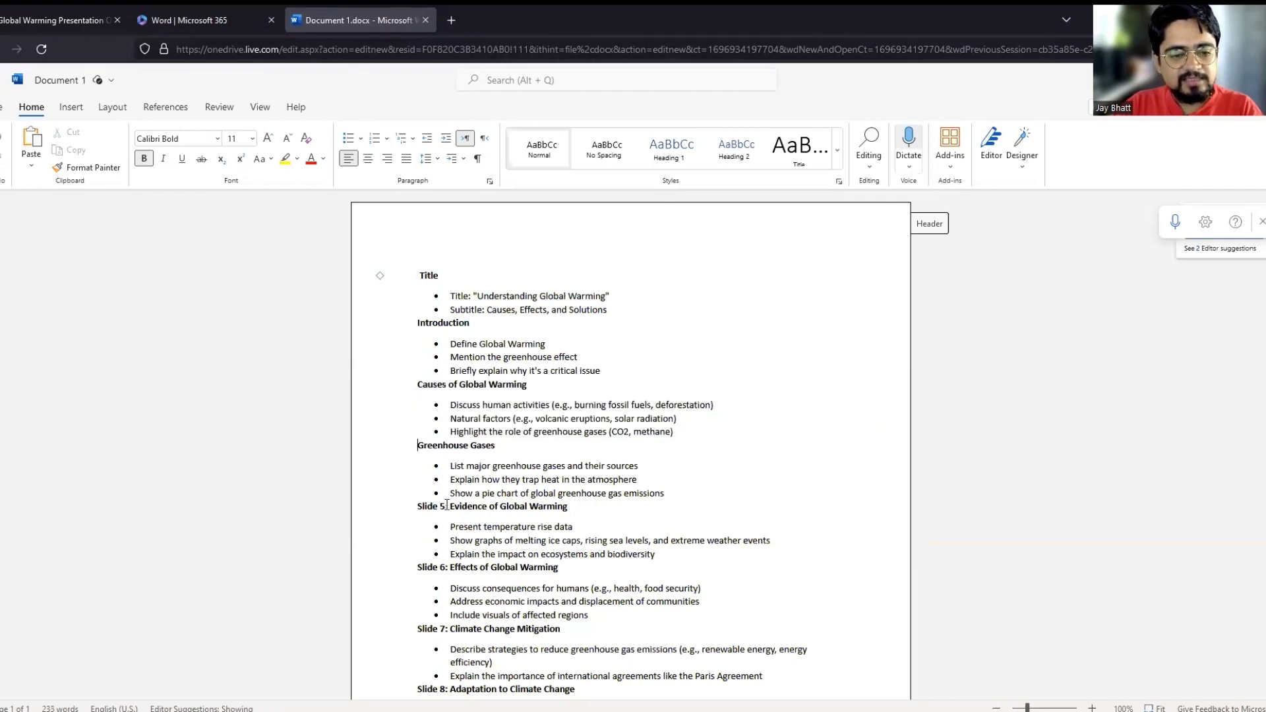
double_click(433, 505)
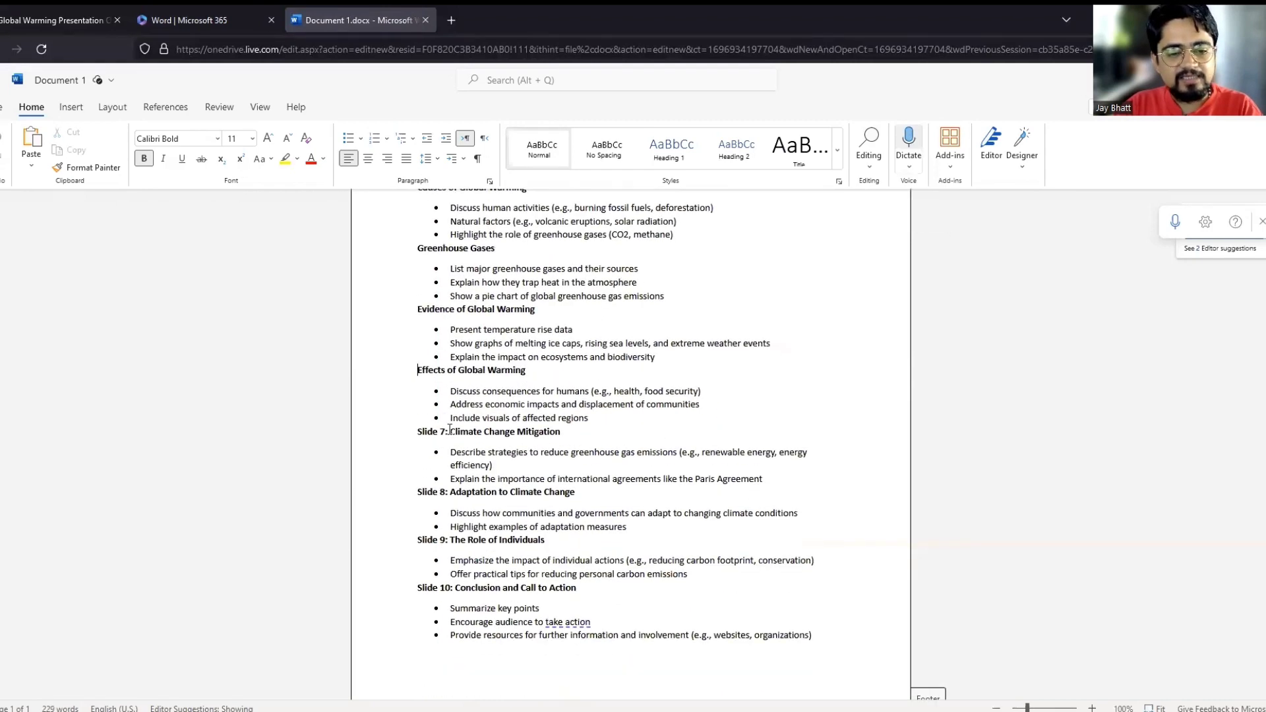
double_click(430, 432)
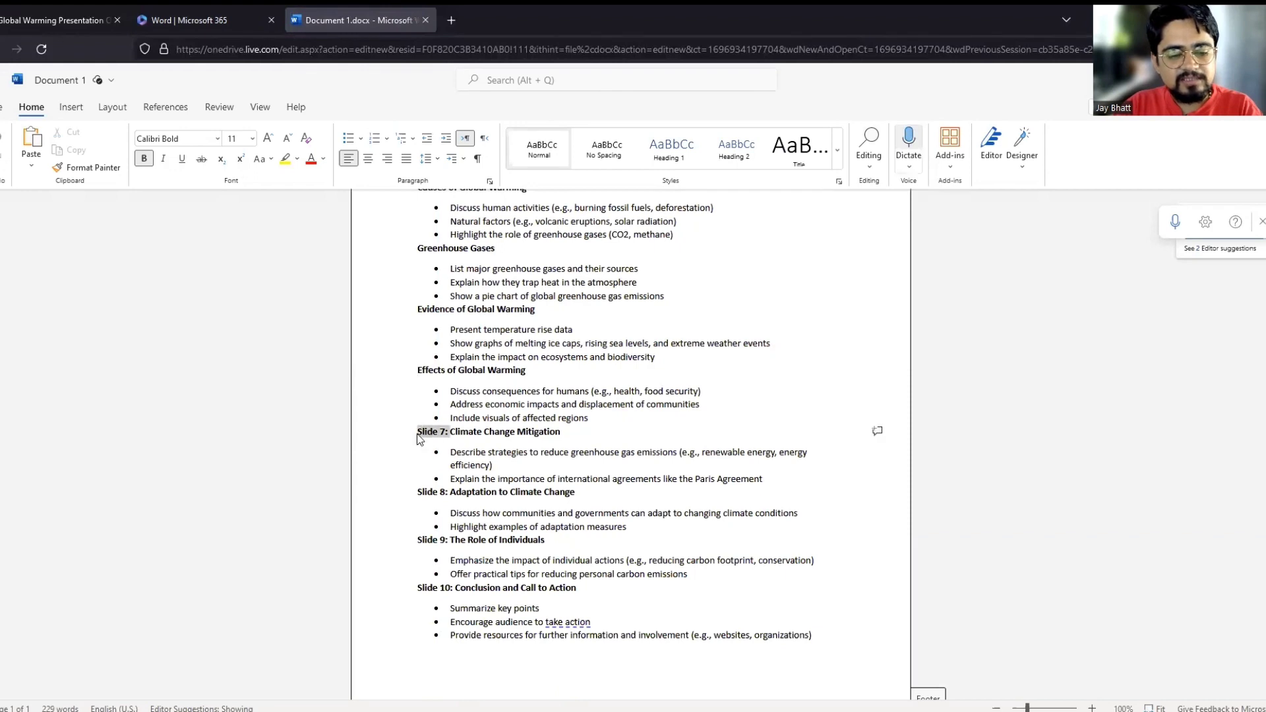
key(Backspace)
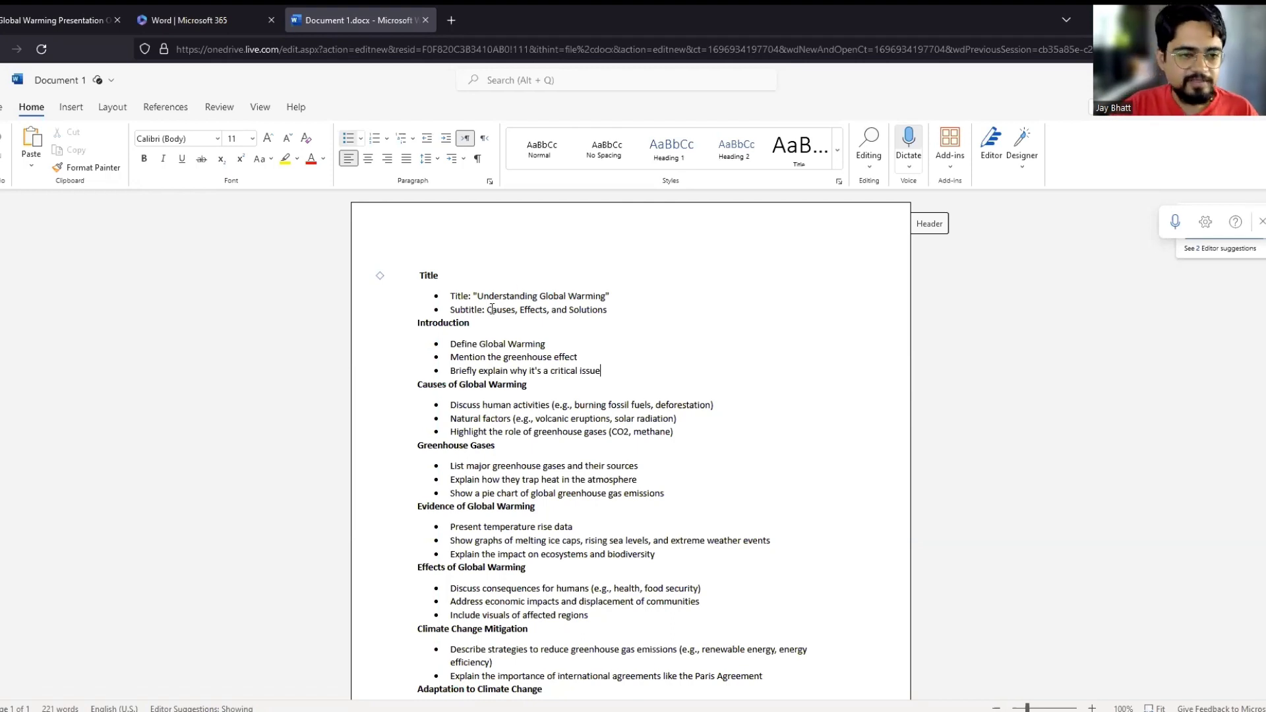
mouse_move(633, 353)
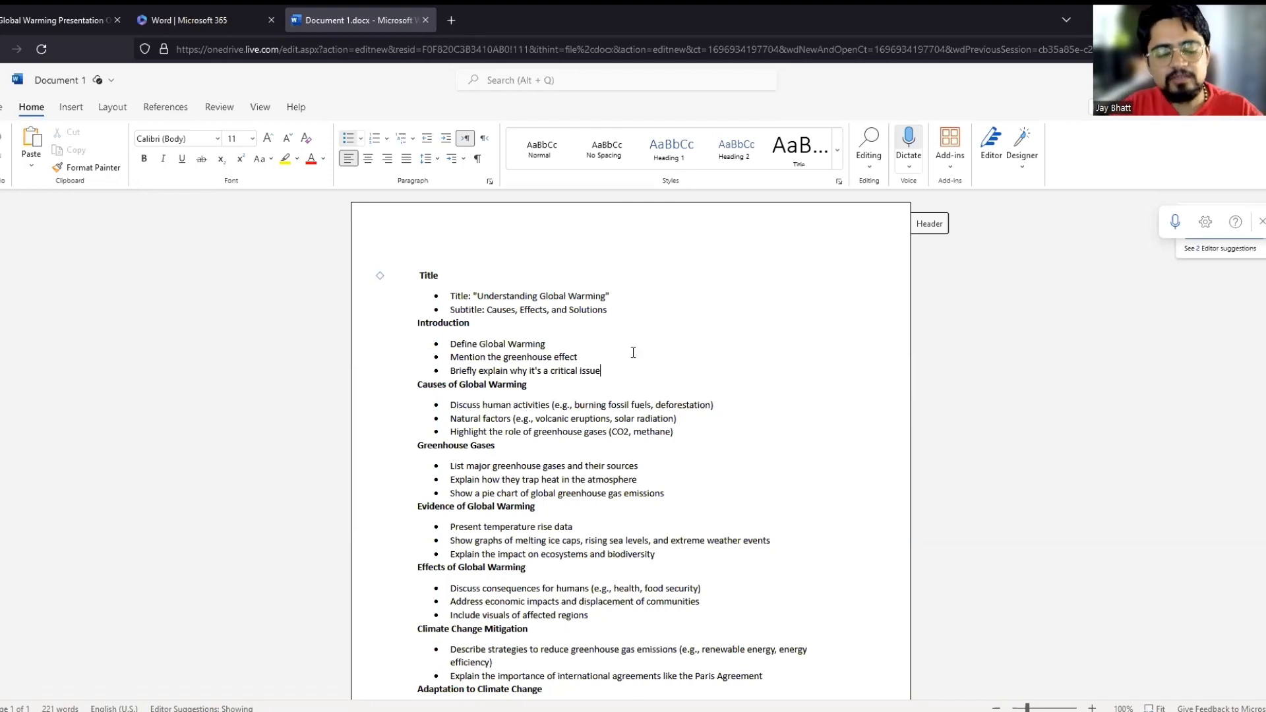
mouse_move(612, 340)
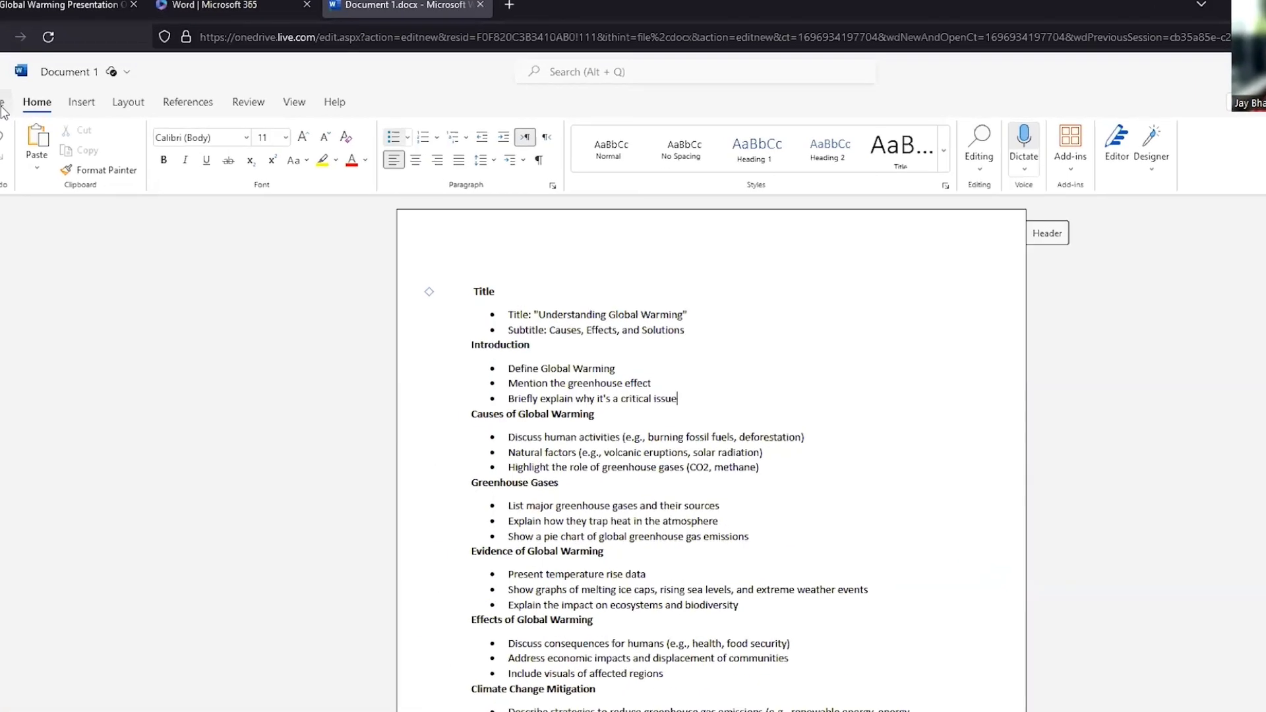
Step: Begin exporting the Word document to a PowerPoint presentation via File > Export
click(4, 110)
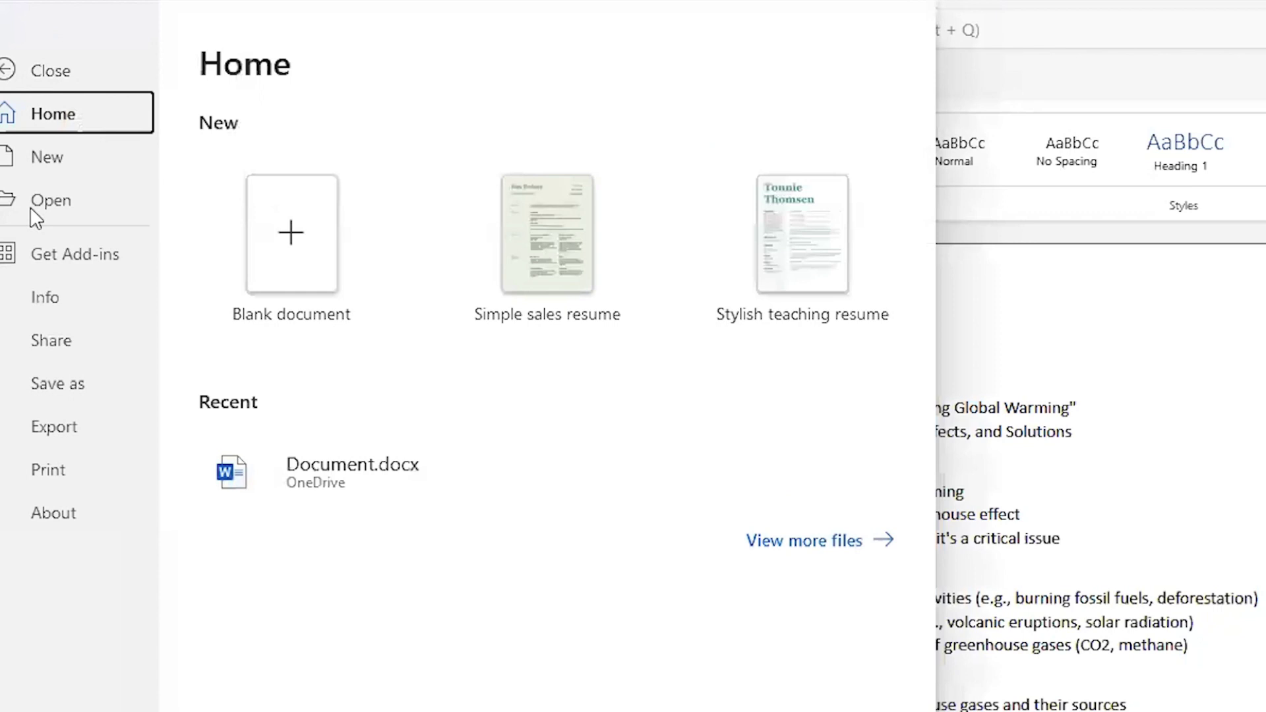
click(55, 426)
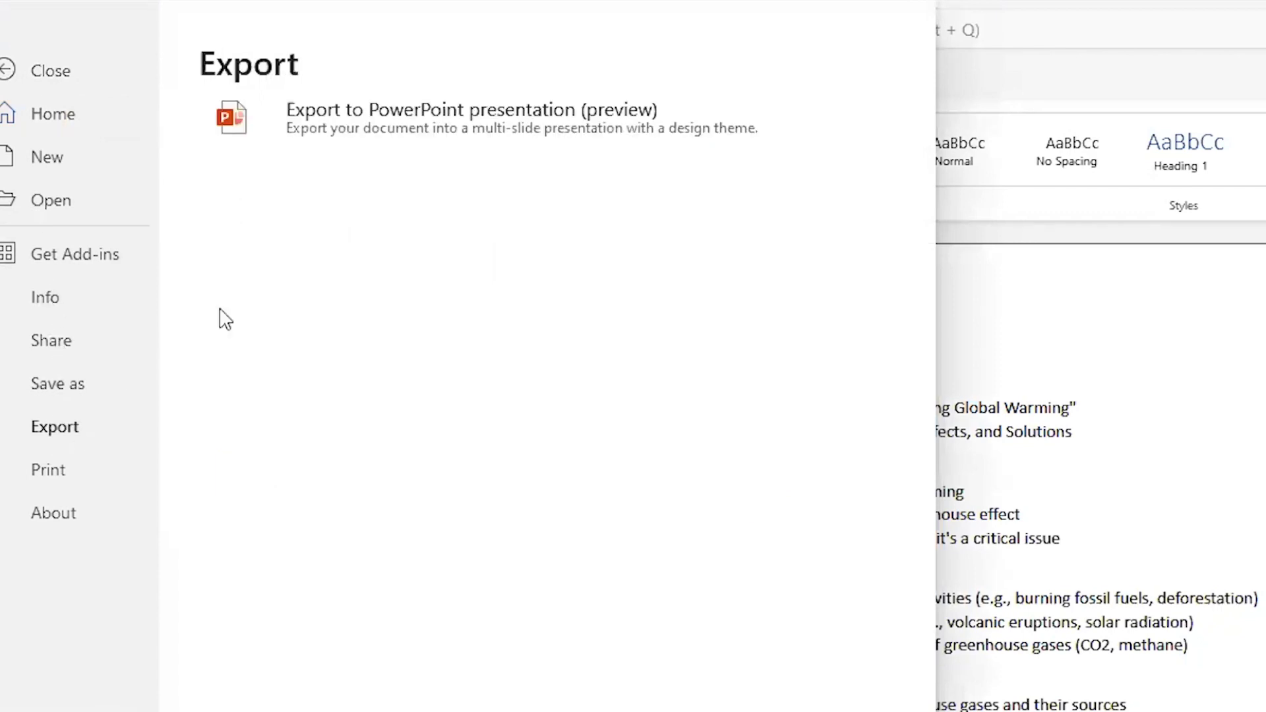
mouse_move(472, 121)
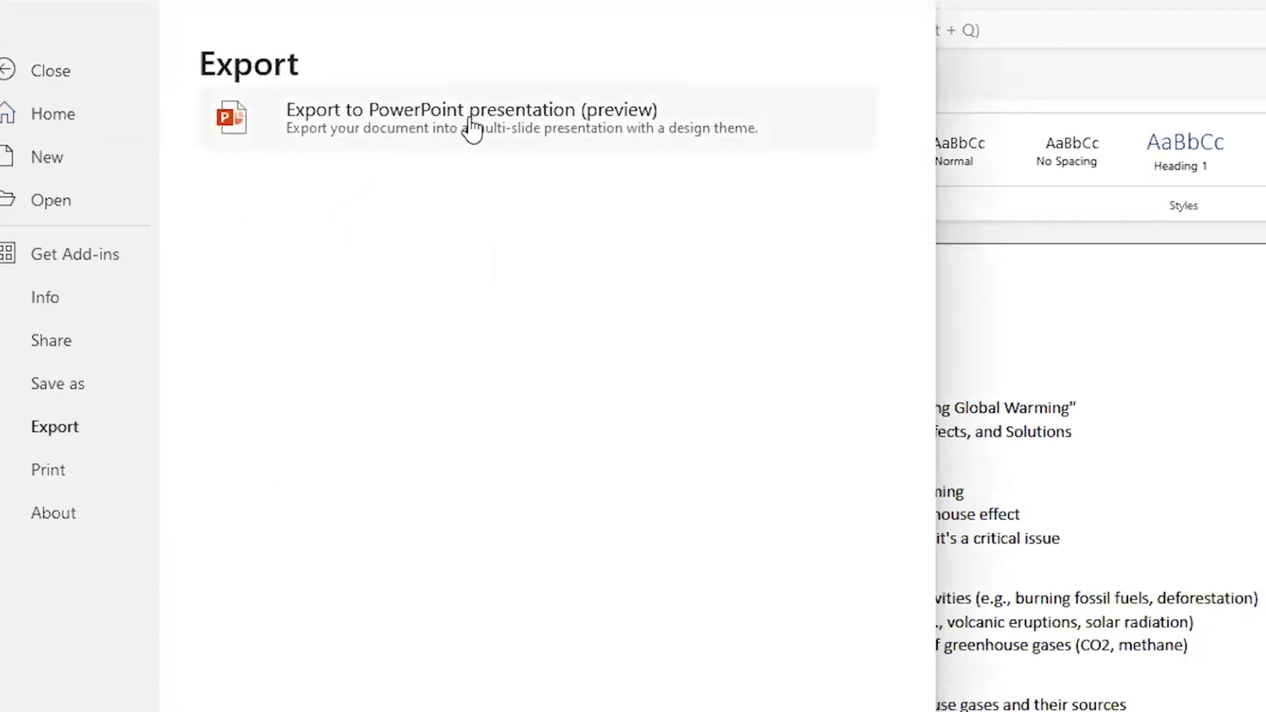
click(471, 117)
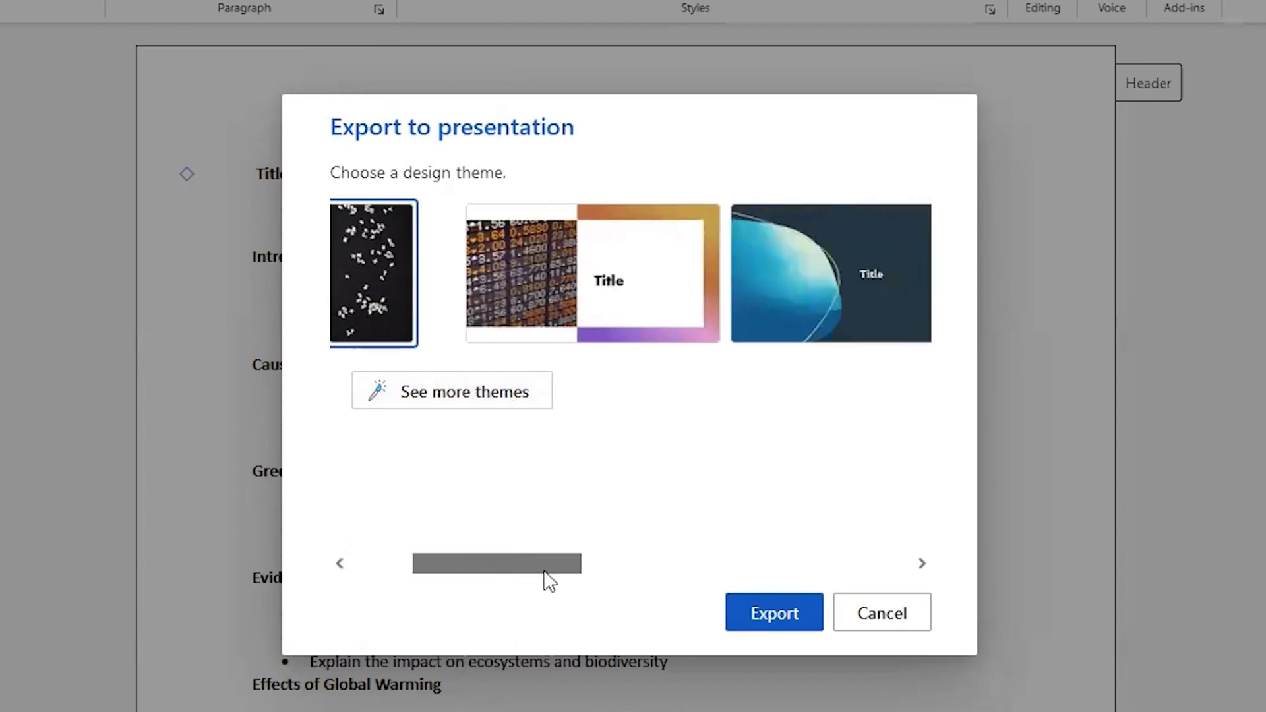
Step: Browse the extra design themes and choose the orange abstract theme
drag(497, 563, 745, 564)
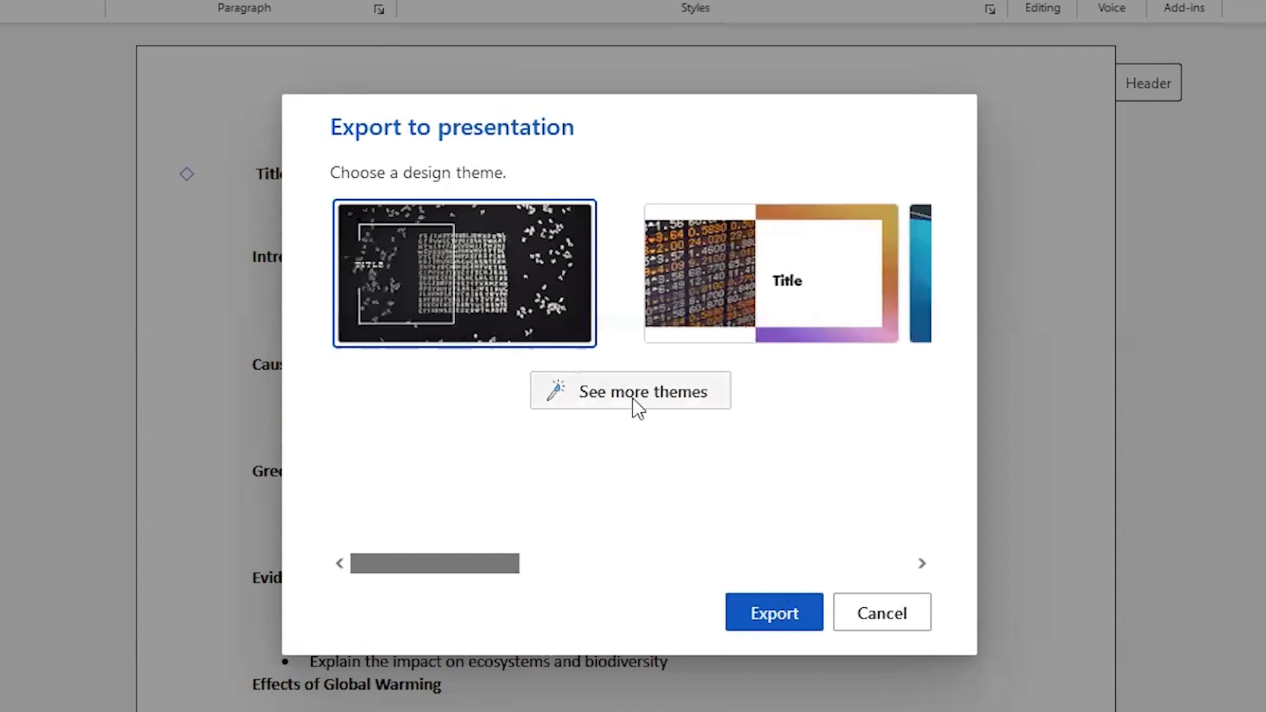
click(630, 392)
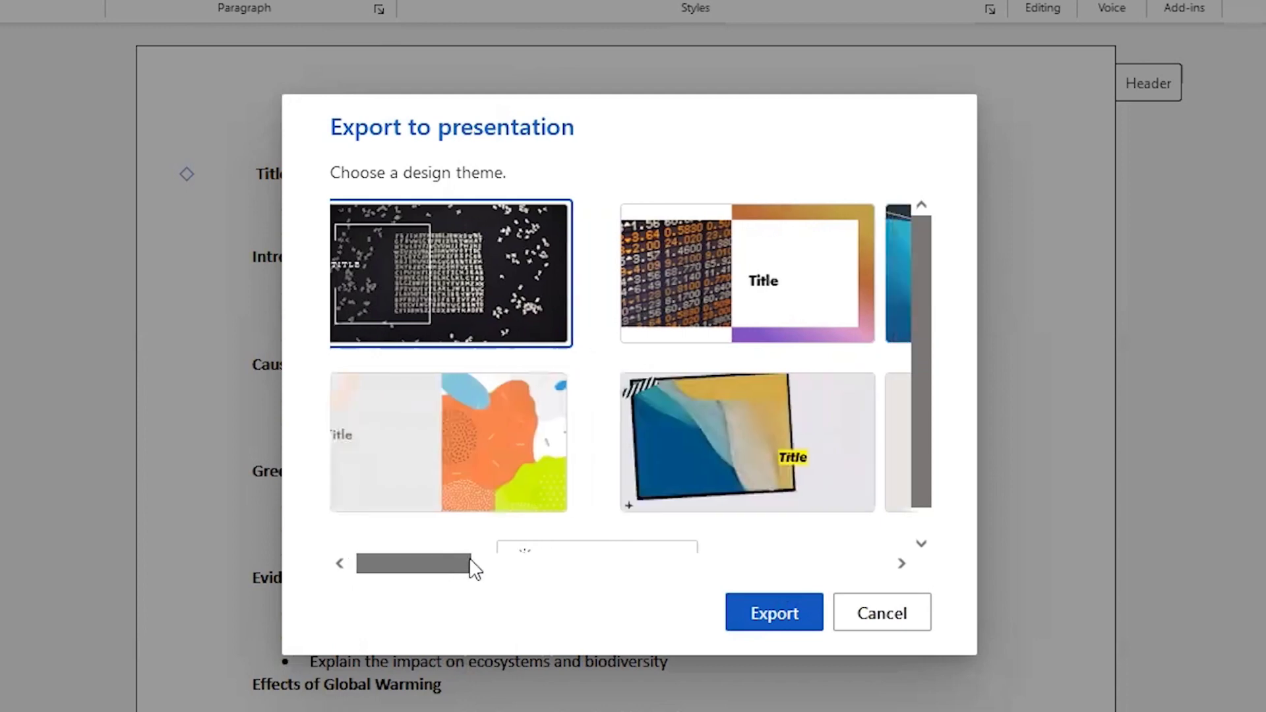
drag(414, 563, 670, 563)
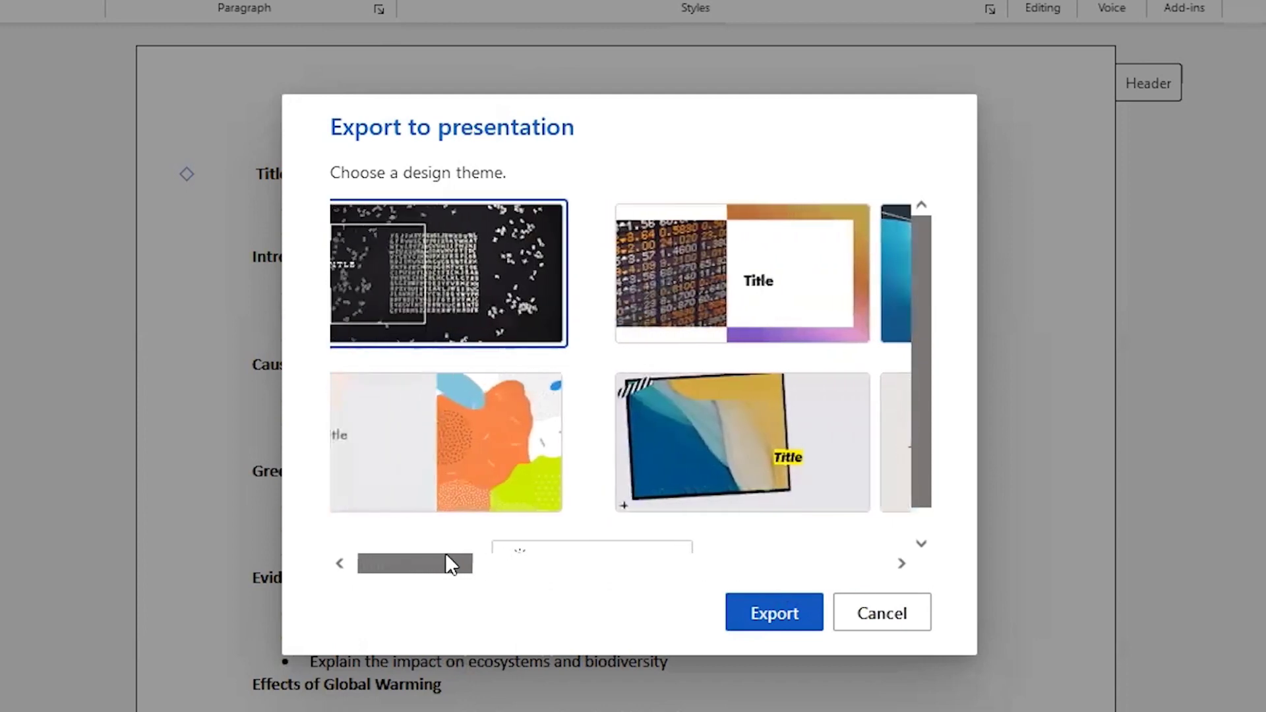
click(446, 442)
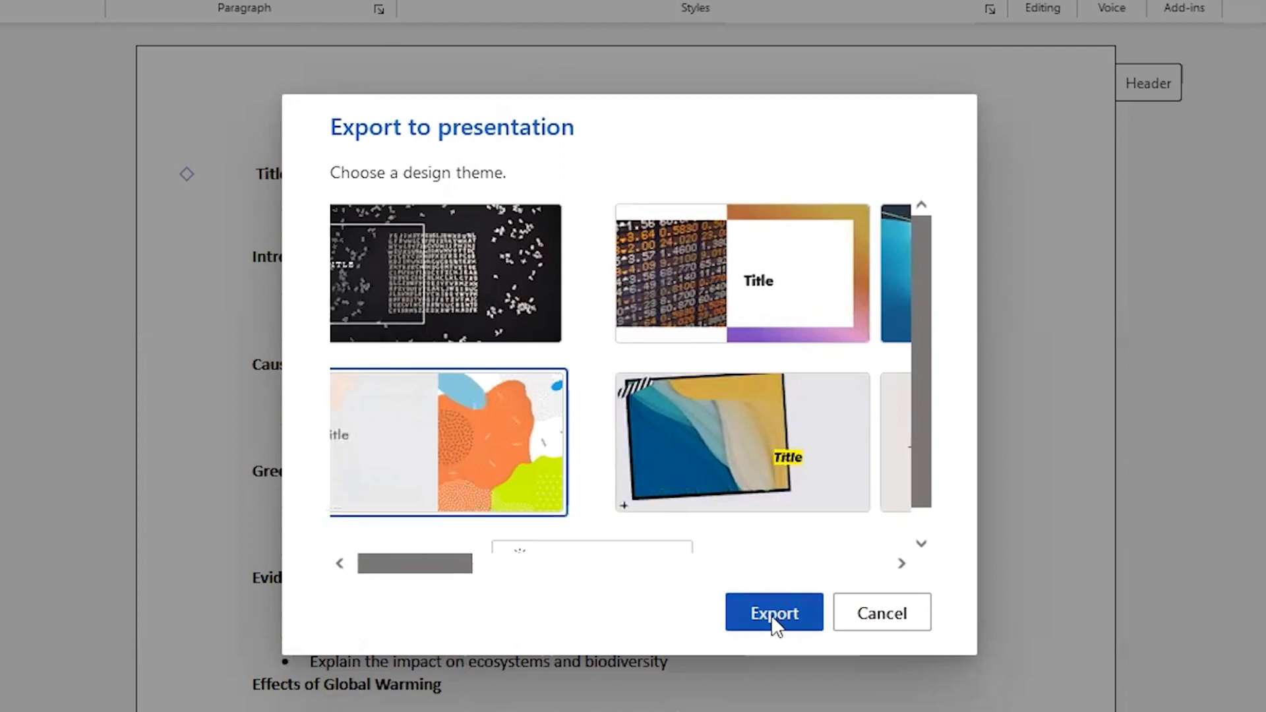
Step: Export the outline as an 11-slide deck and open it in PowerPoint for the web
click(773, 612)
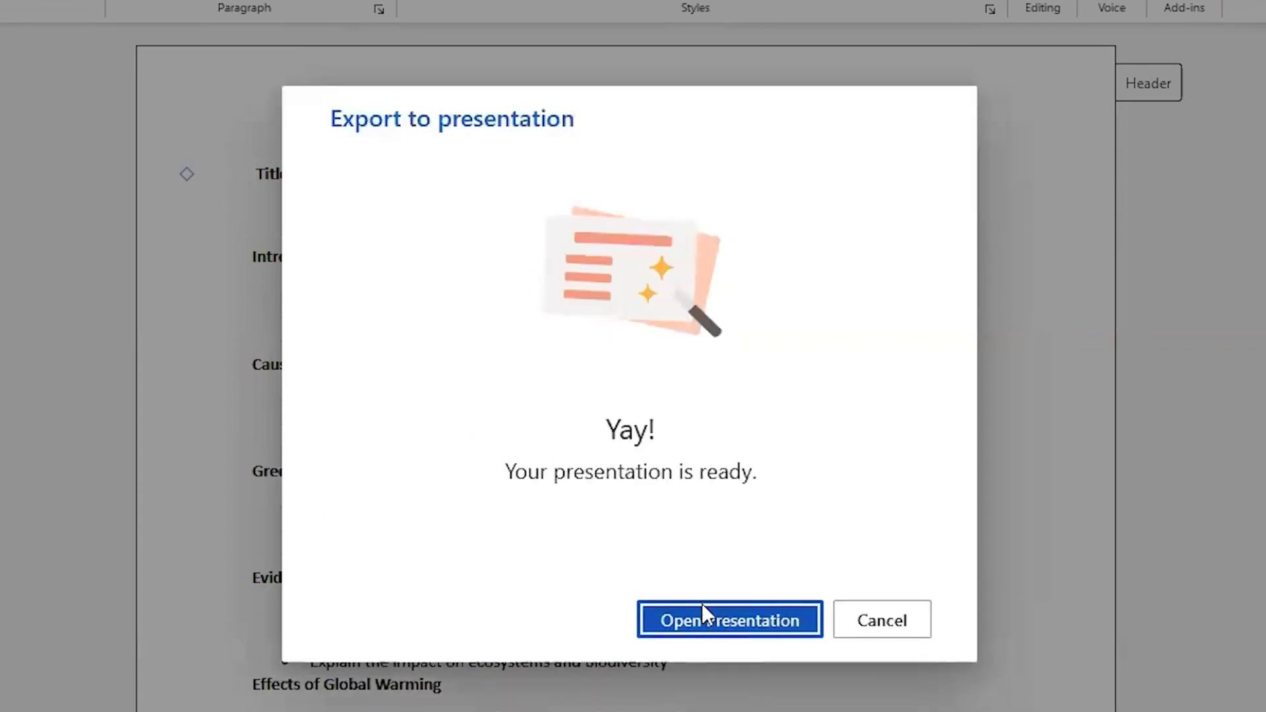
click(730, 620)
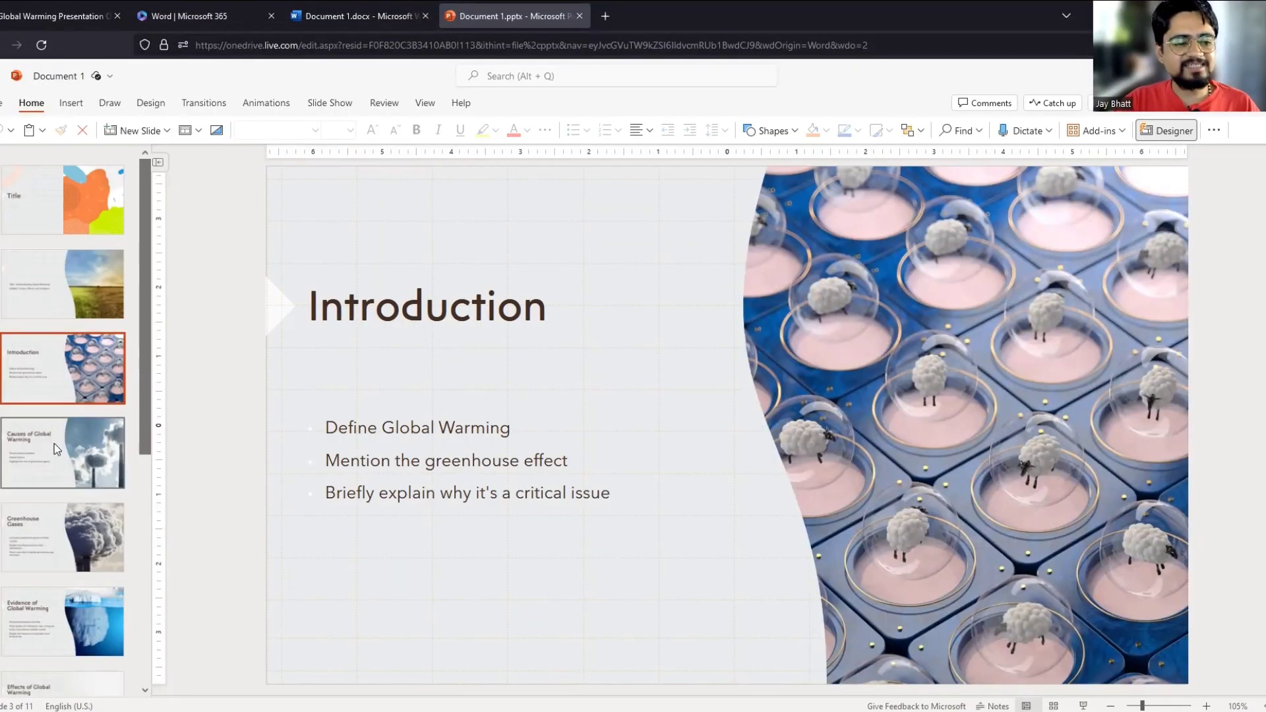
Step: Step through the Causes, Greenhouse Gases and Evidence slides and show Designer ideas for the last
click(62, 452)
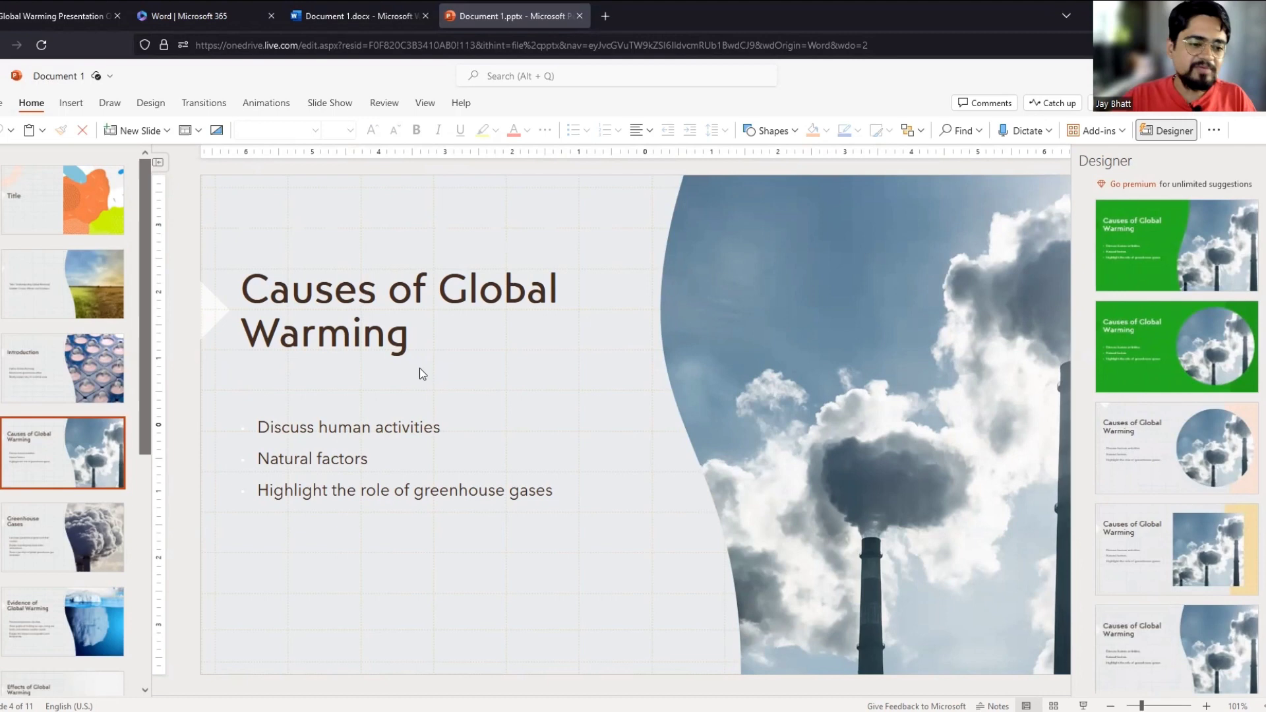
click(62, 537)
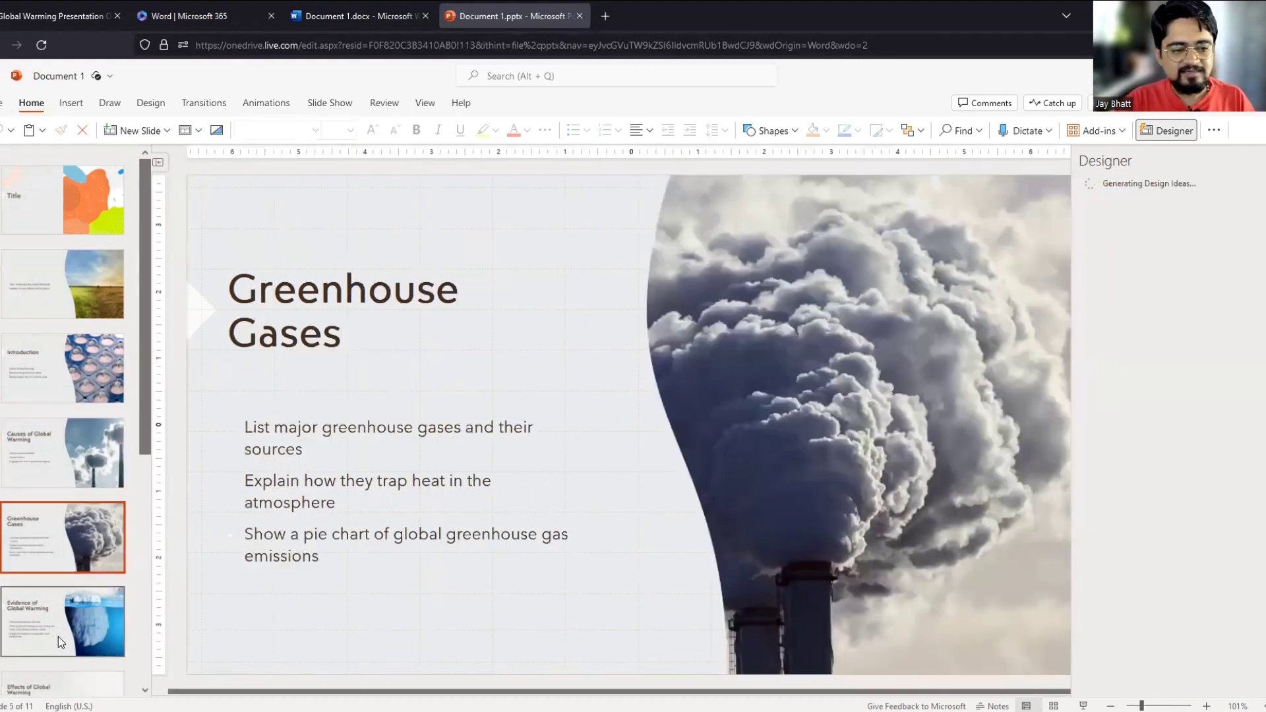
click(62, 620)
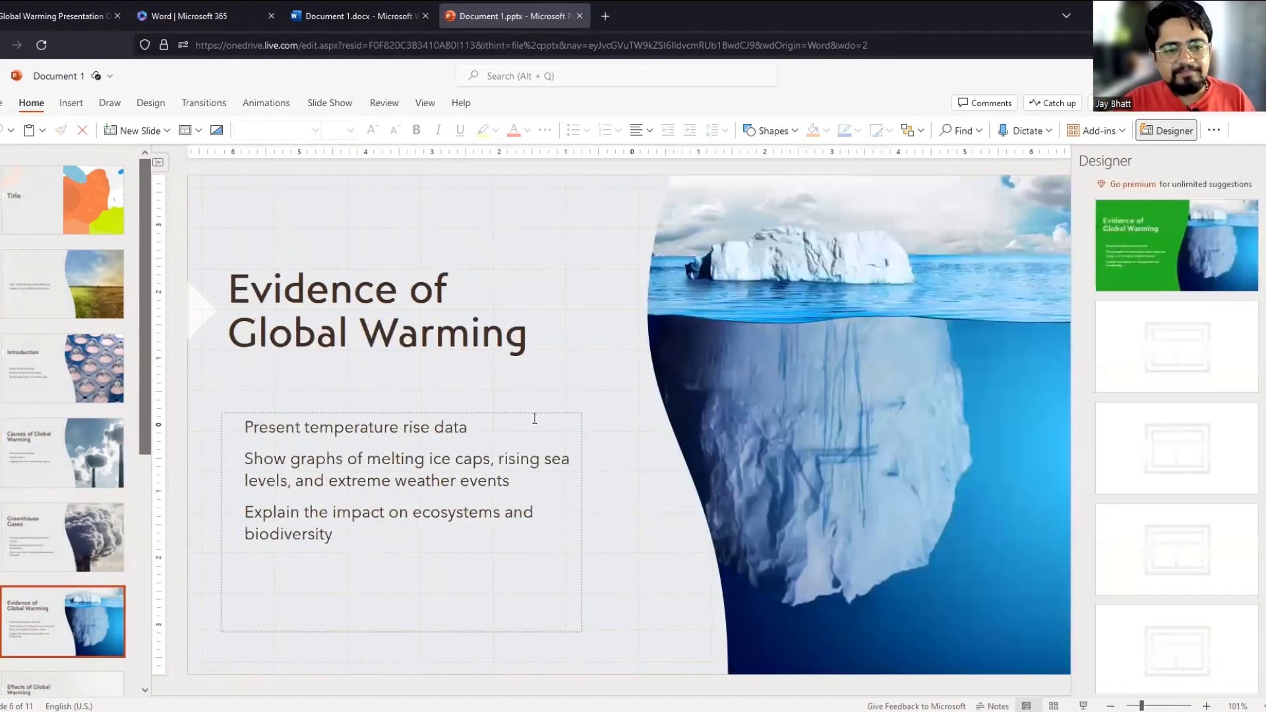
click(843, 440)
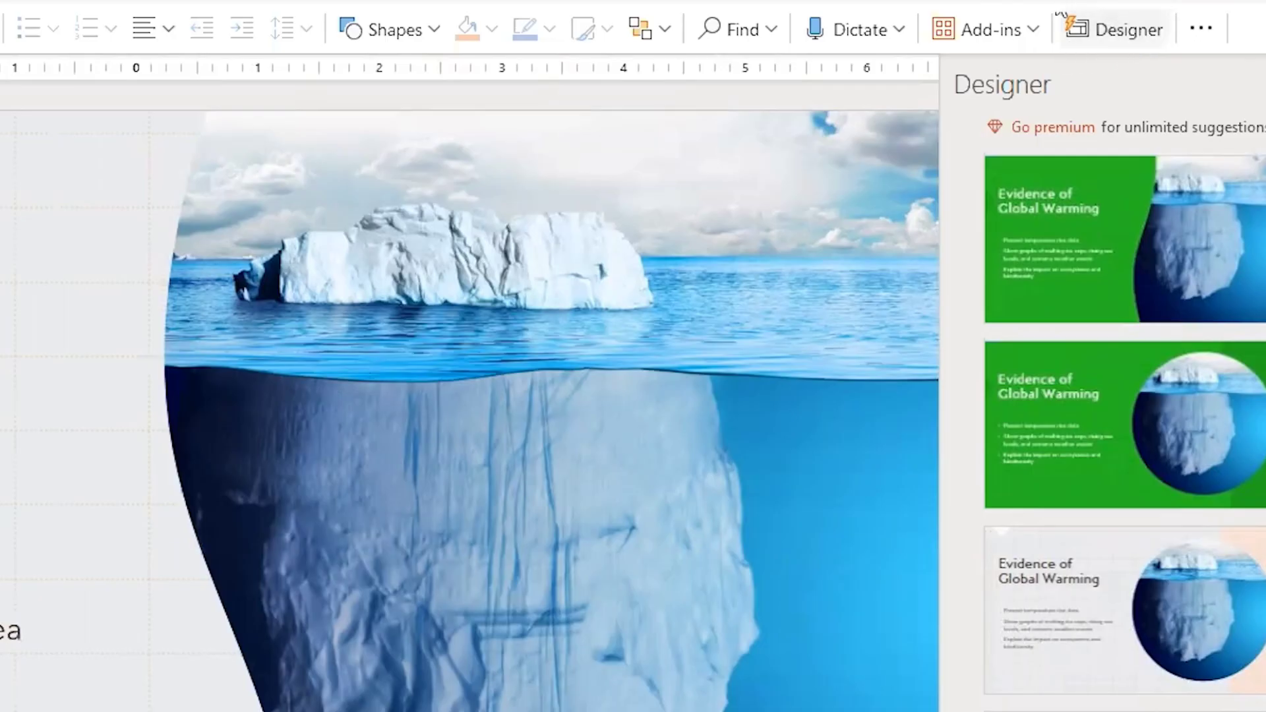
Step: Apply the Designer layout that crops the iceberg photo into a large circle beside the bullets
scroll(down, 3)
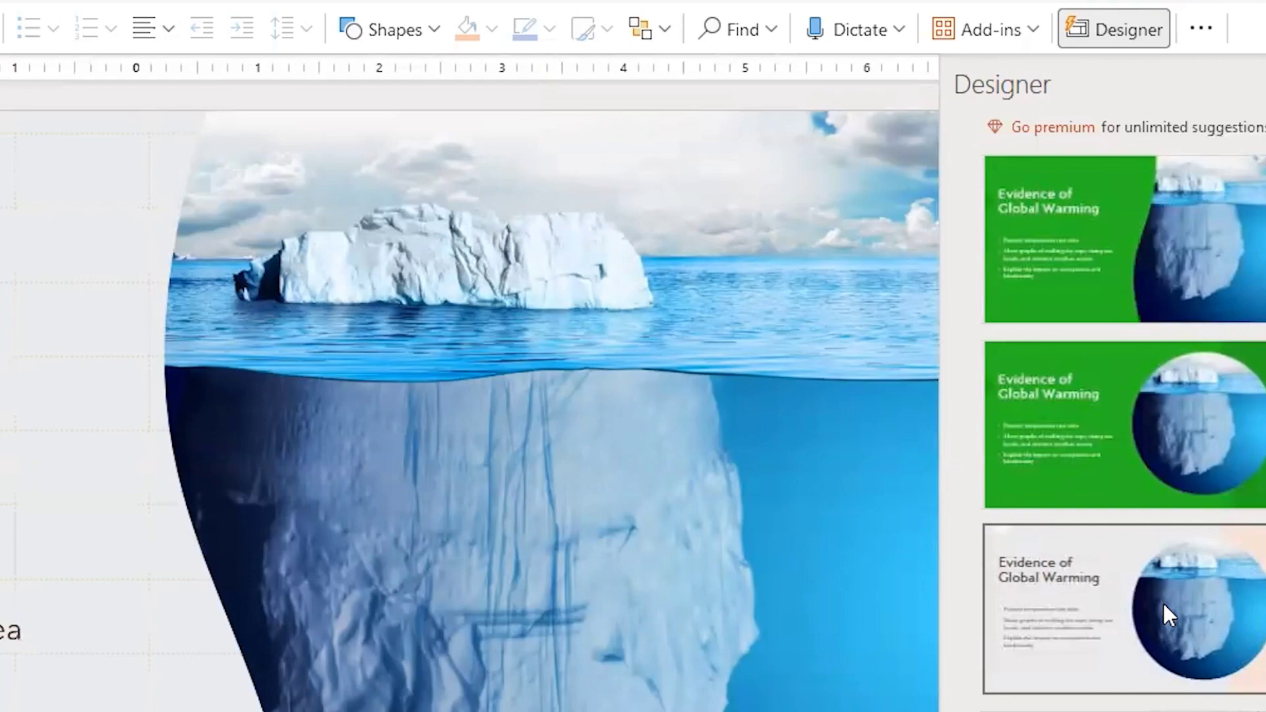
click(1123, 609)
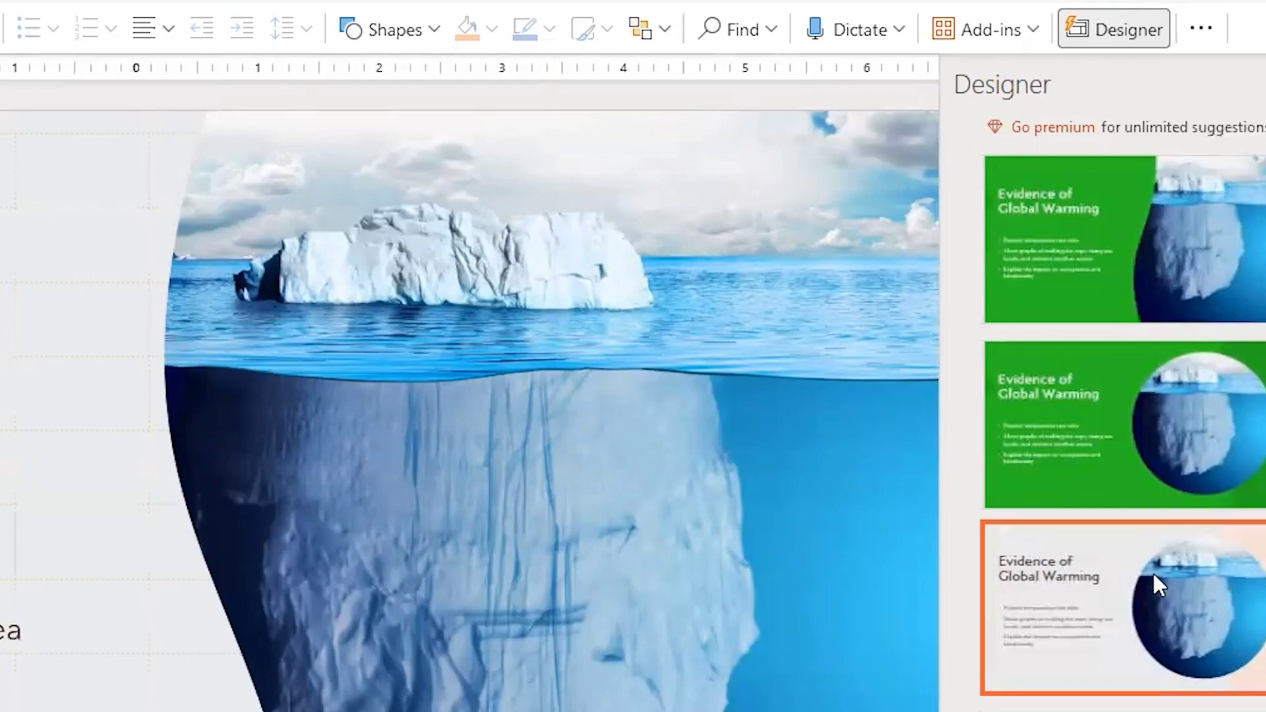
click(1121, 605)
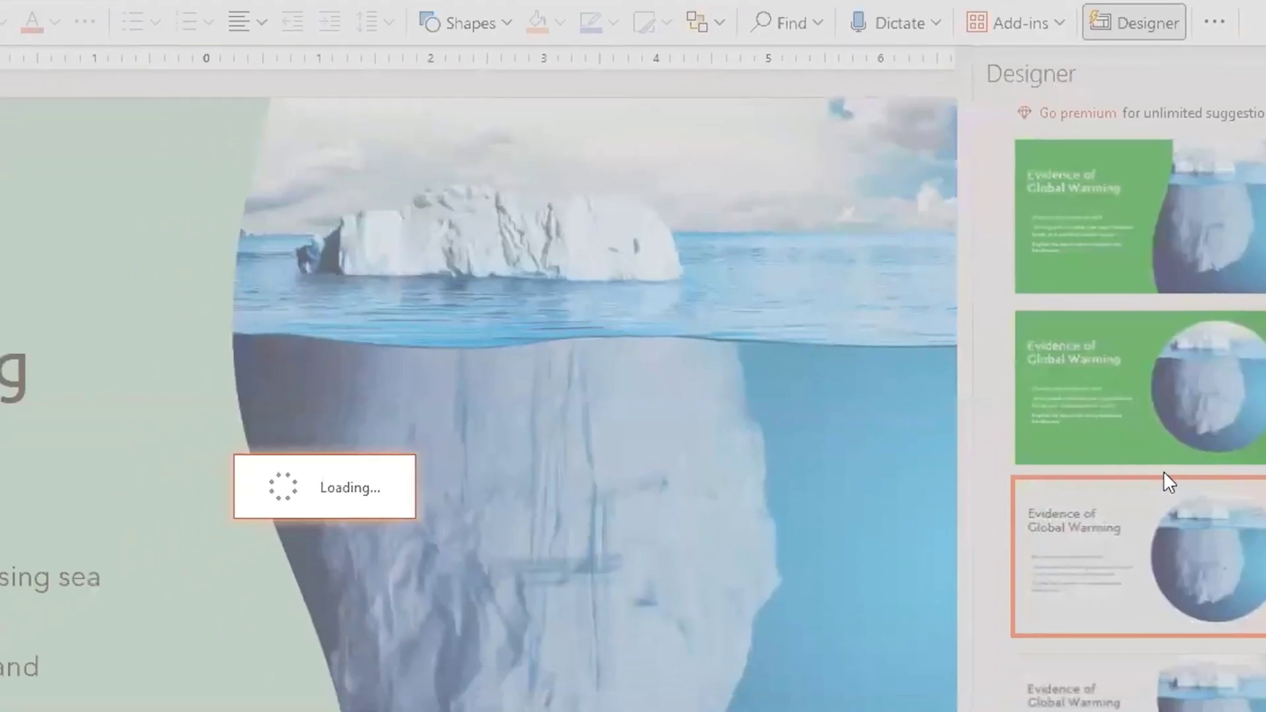
click(1139, 557)
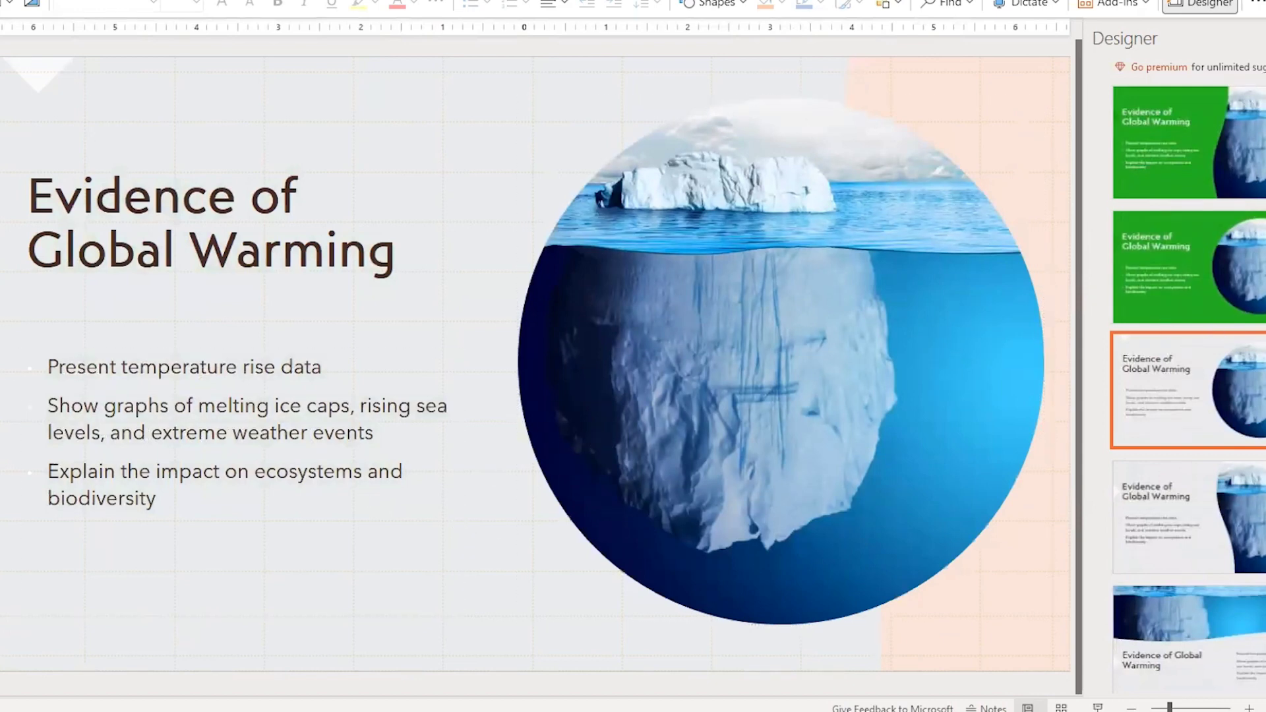
mouse_move(970, 336)
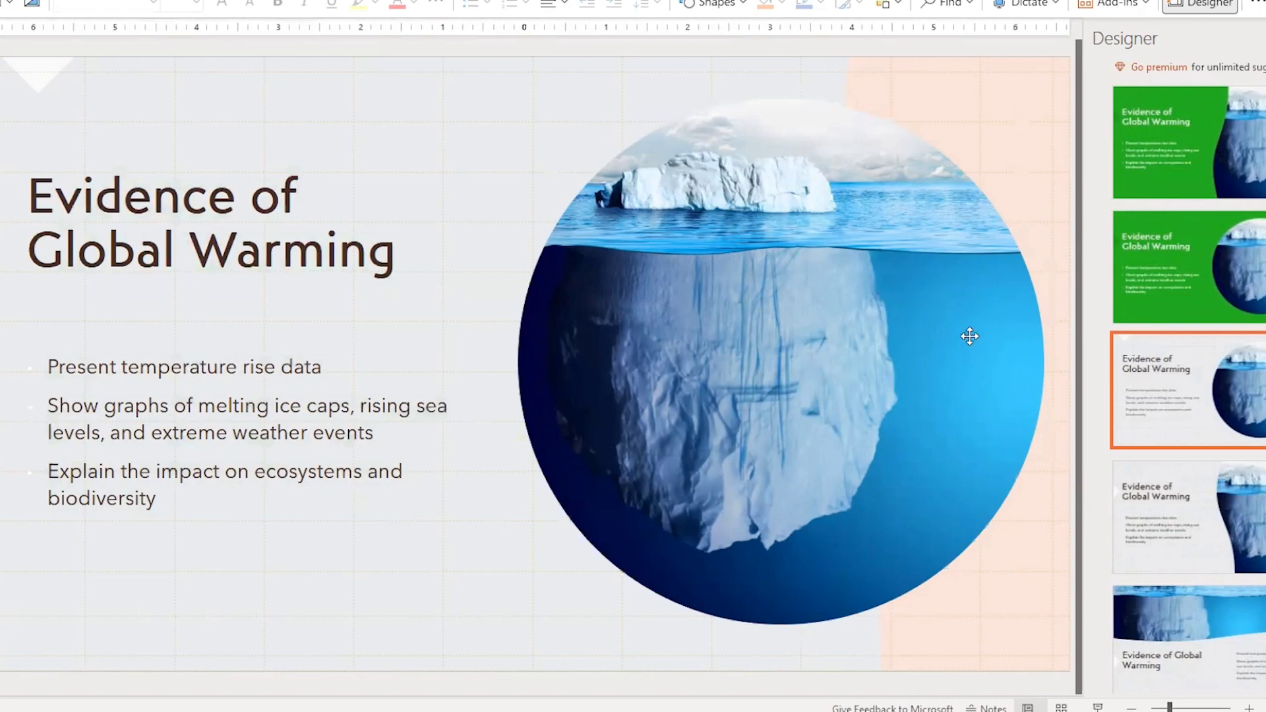
mouse_move(1221, 351)
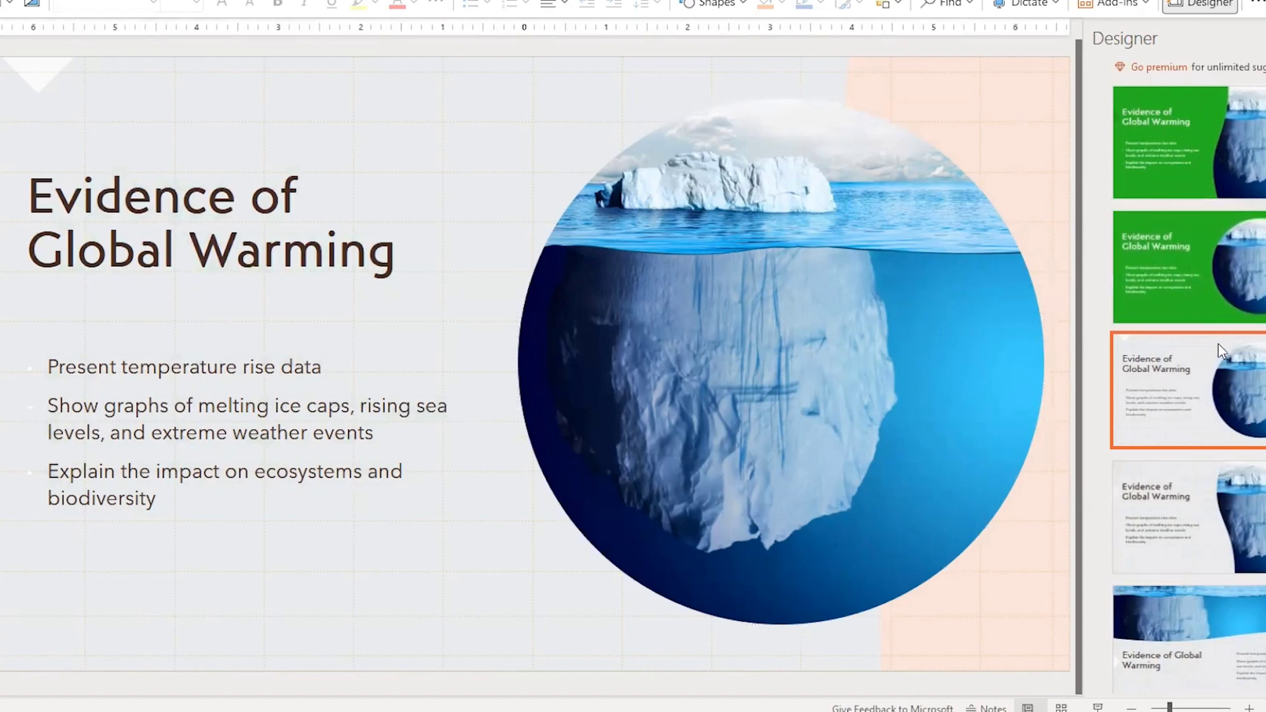